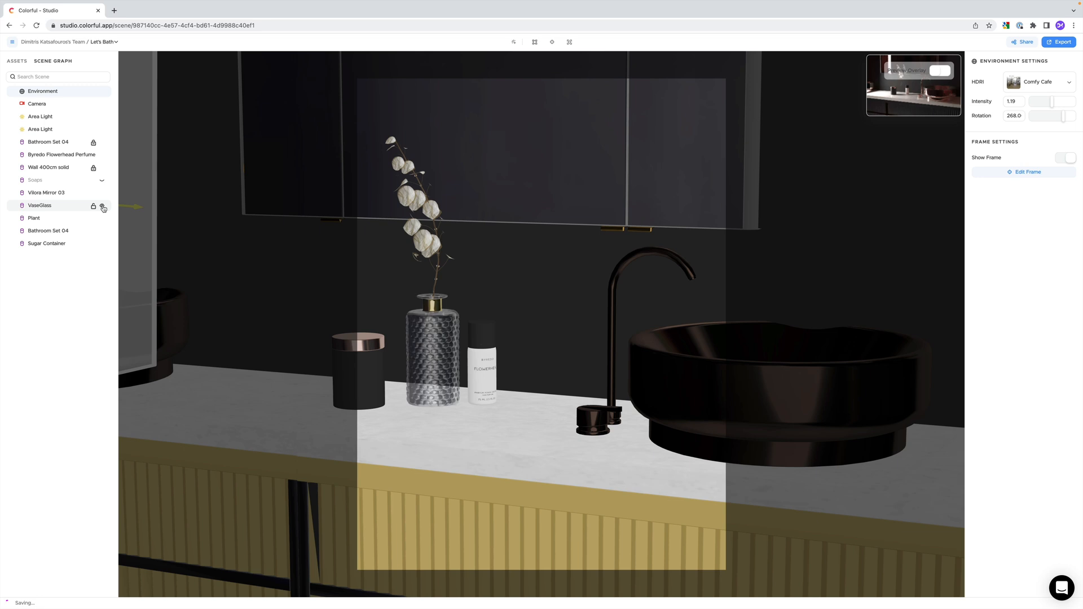
Step: Select the Byredo Flowerhead Perfume bottle and reveal the soap box beside it
left_click(102, 208)
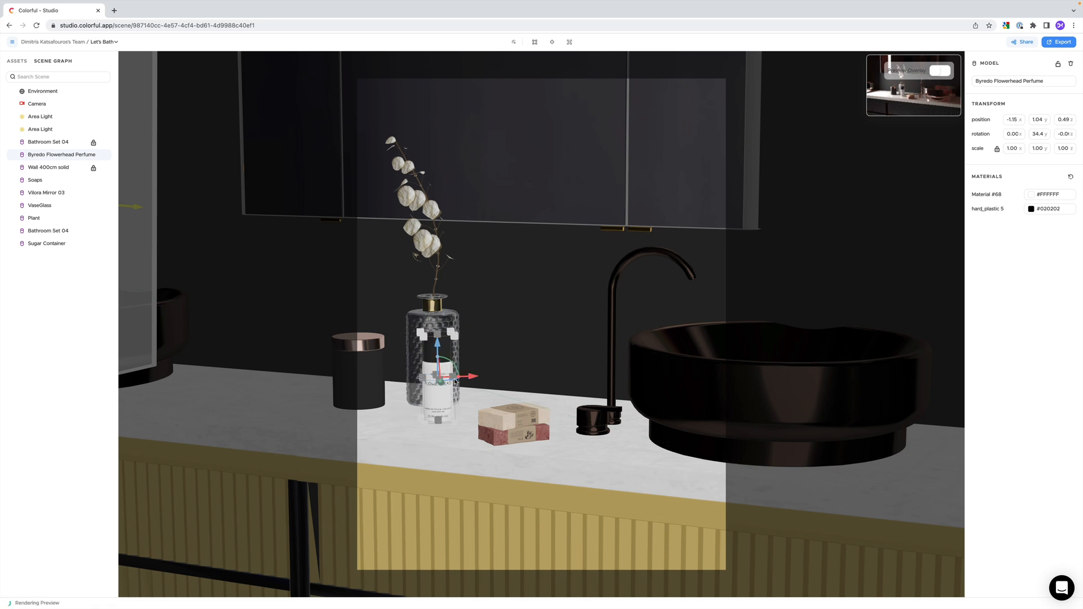
left_click(940, 70)
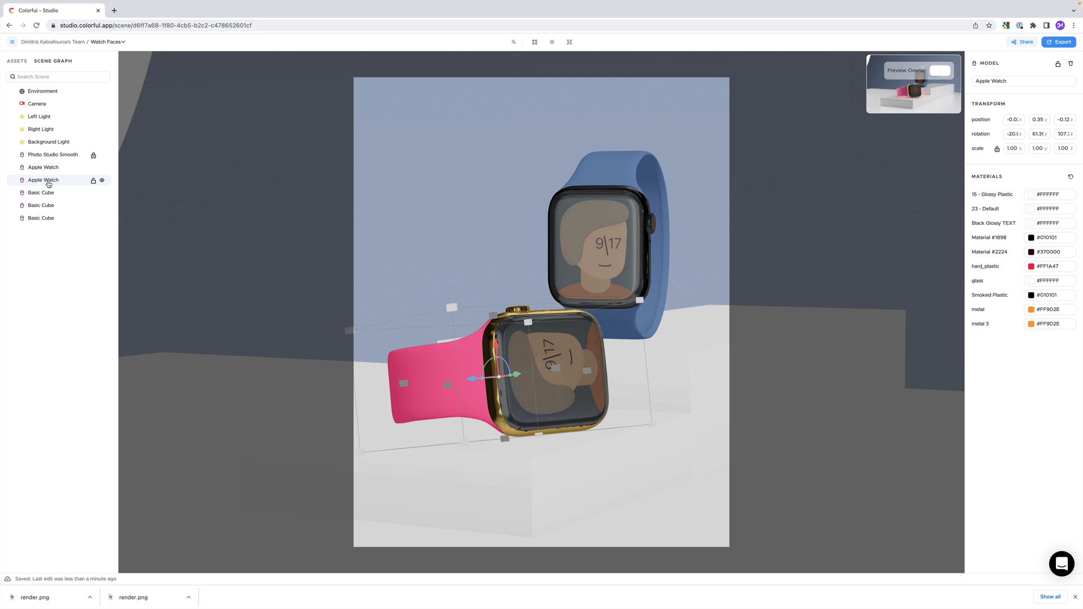
Step: Recolour the front Apple Watch's hard_plastic band from pink to blue
left_click(1047, 222)
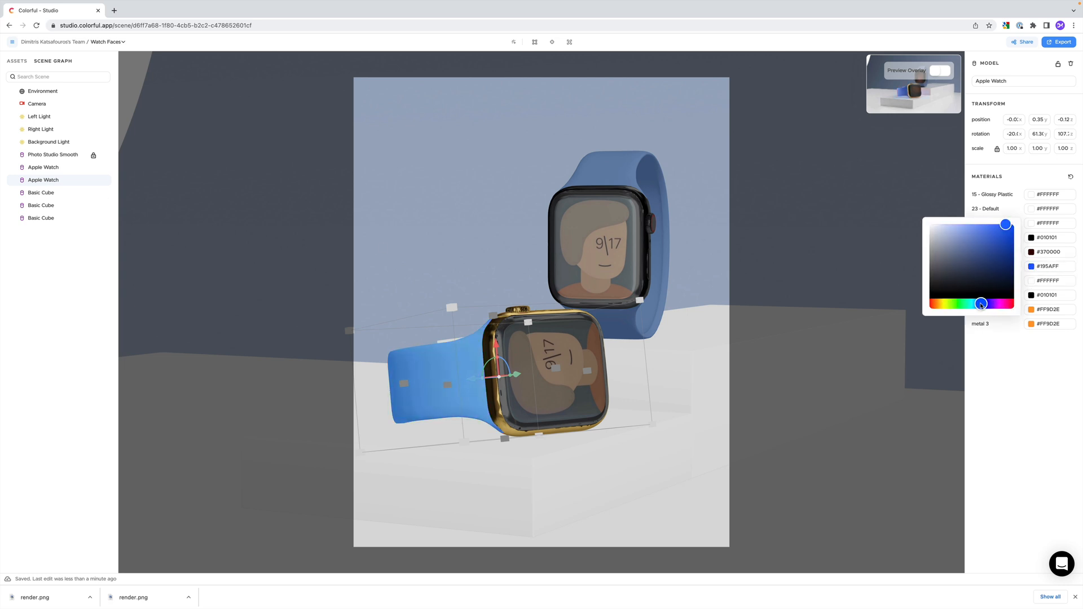
left_click(958, 303)
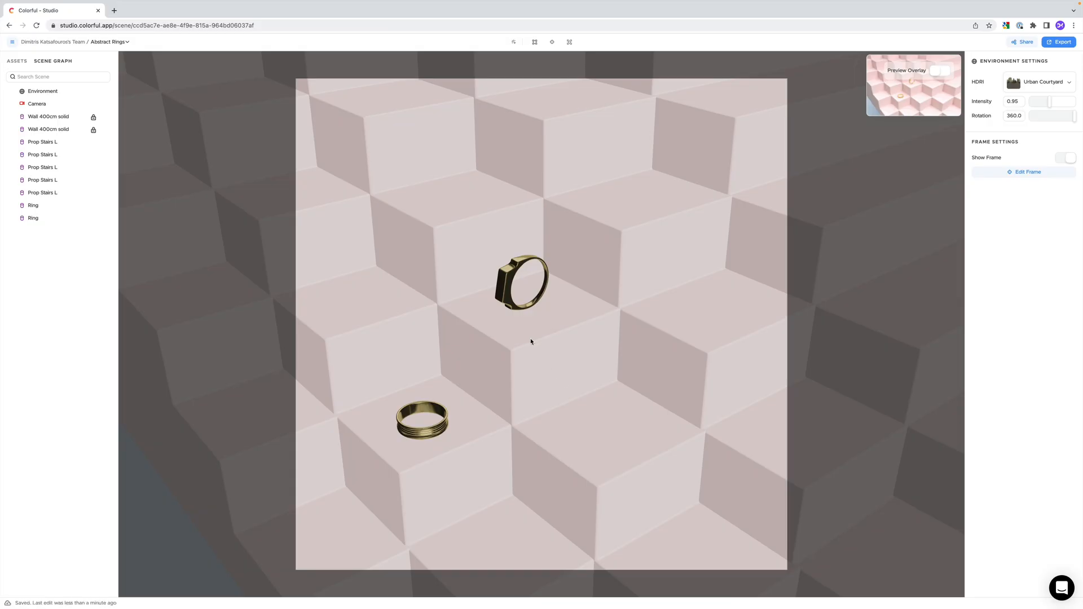
Step: Select the ring close up and show the live Preview Overlay over the viewport
left_click(43, 154)
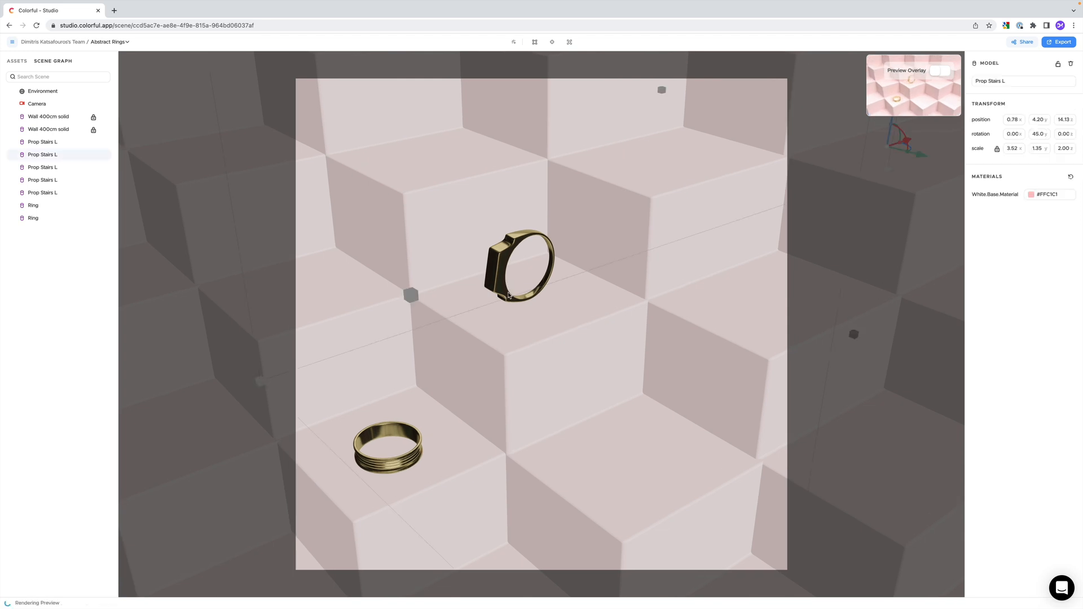
left_click(521, 266)
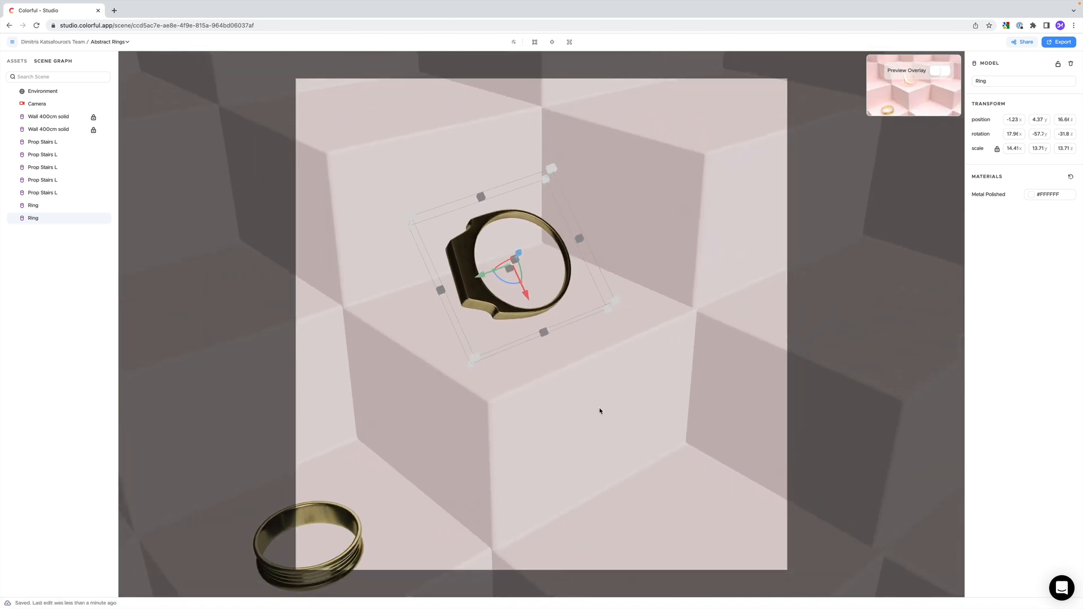
left_click(940, 70)
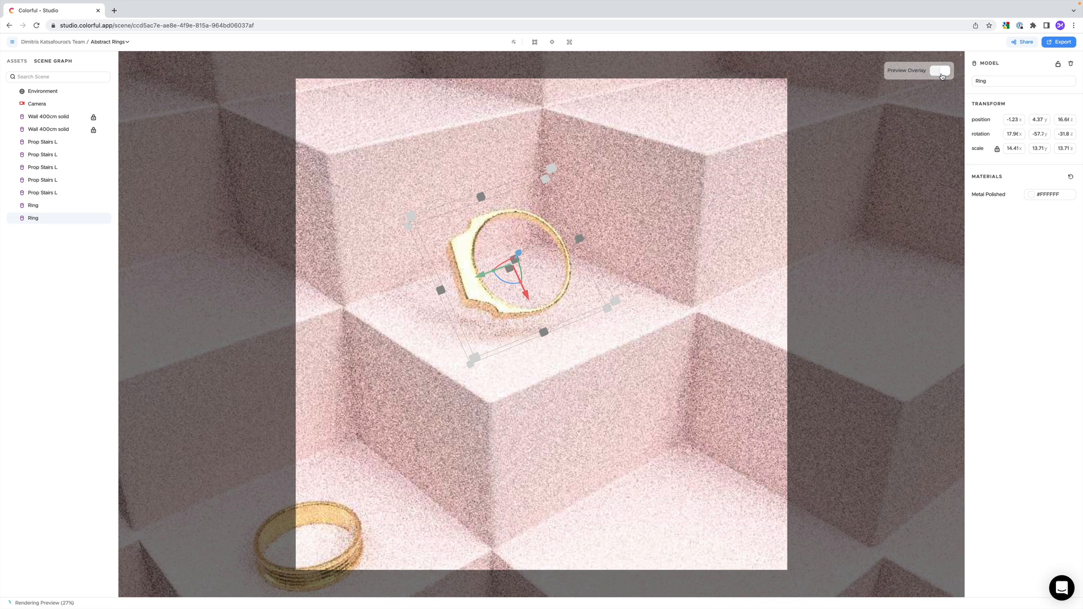
left_click(939, 69)
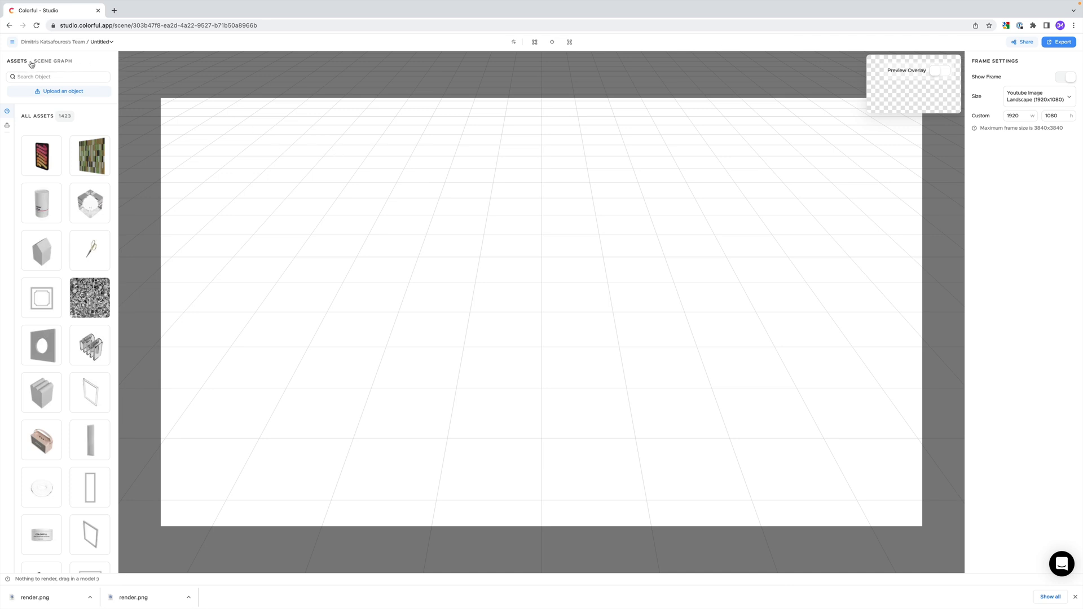
Step: Inspect the new scene's Camera, then show the Environment settings with the Studio Small HDRI
scroll("down", 3)
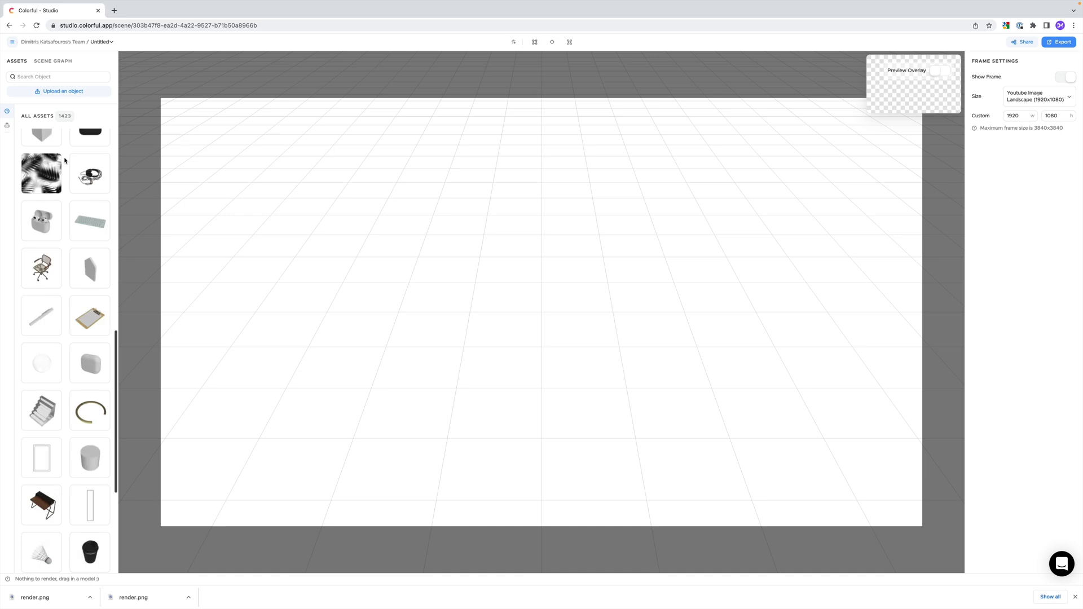
left_click(53, 61)
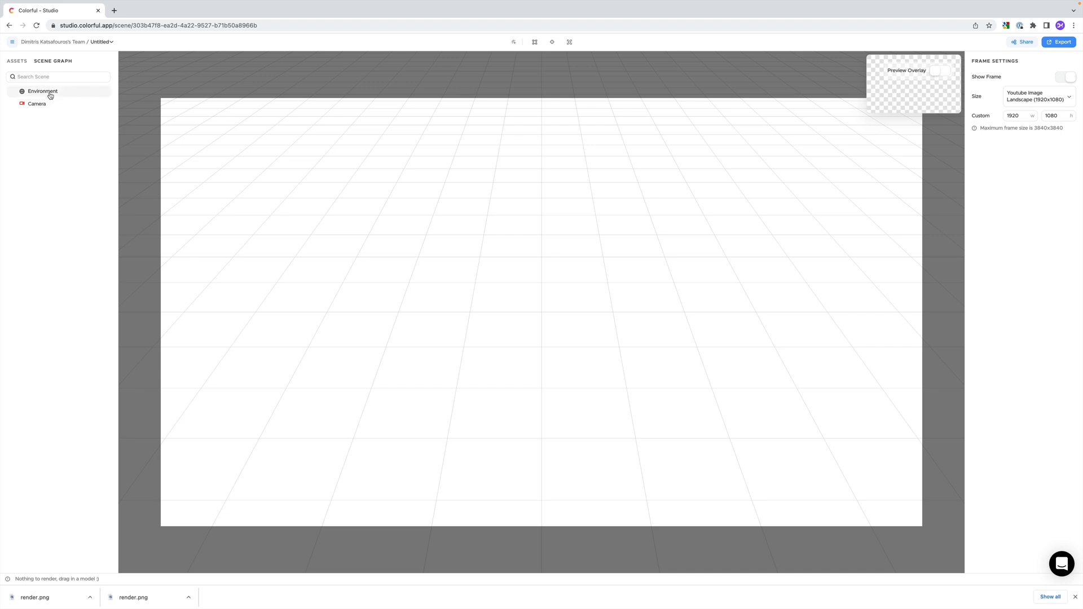
left_click(36, 103)
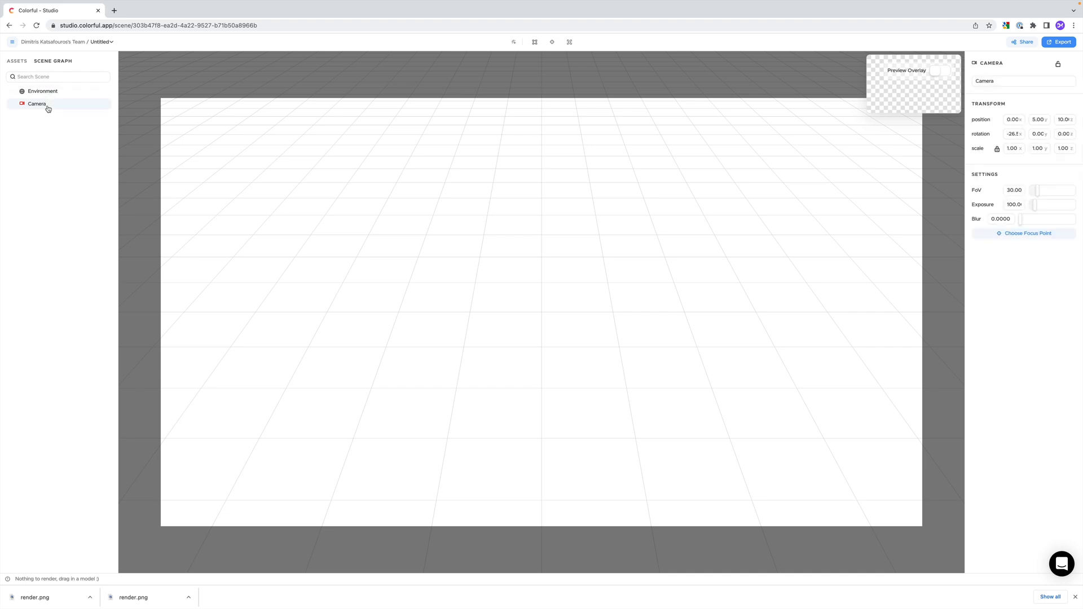
mouse_move(61, 132)
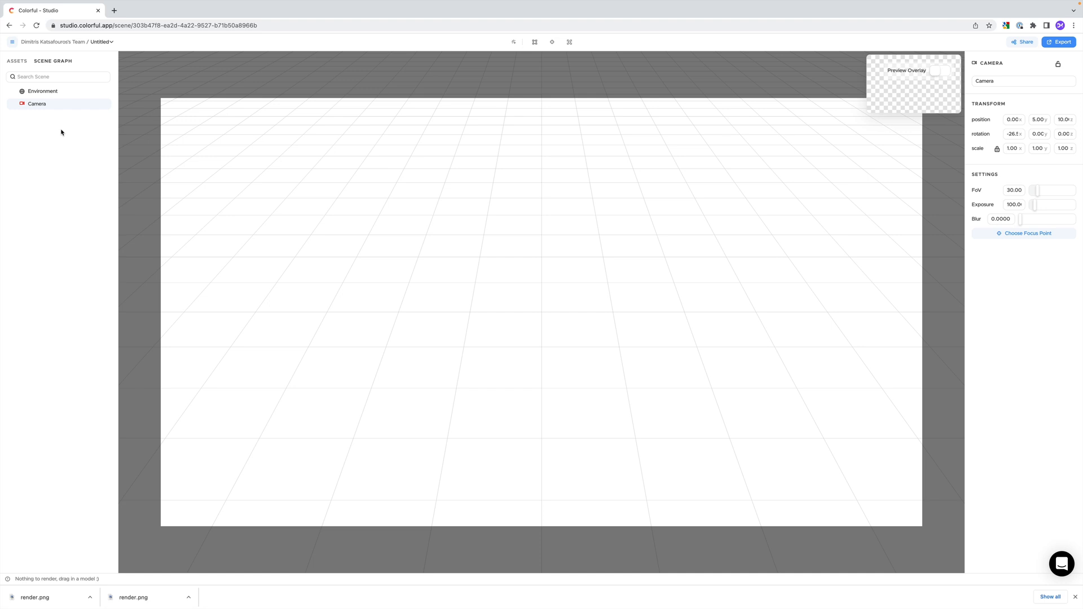
mouse_move(909, 215)
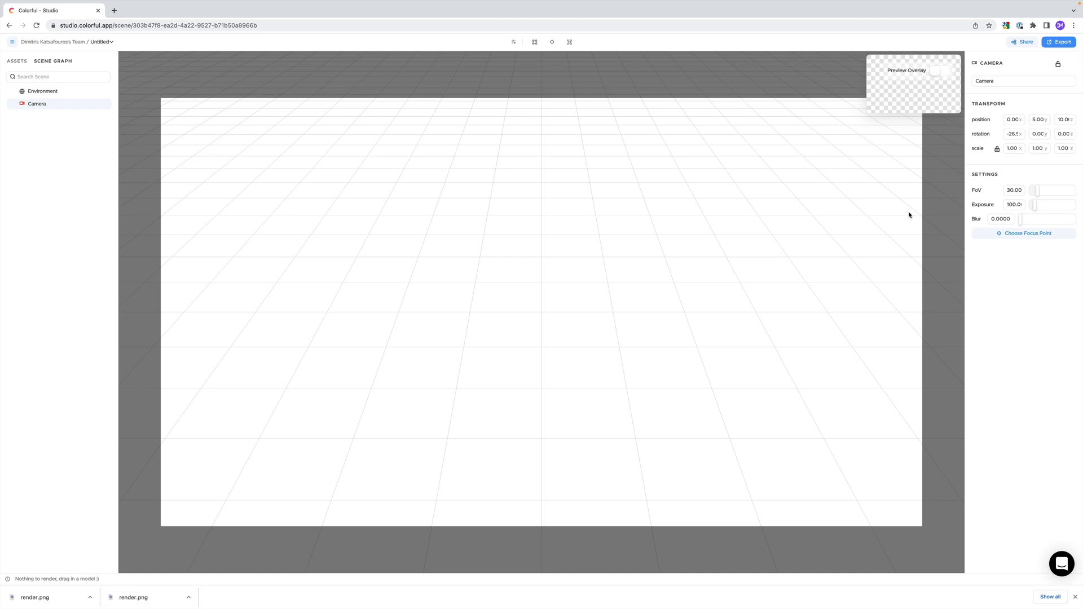
mouse_move(1004, 177)
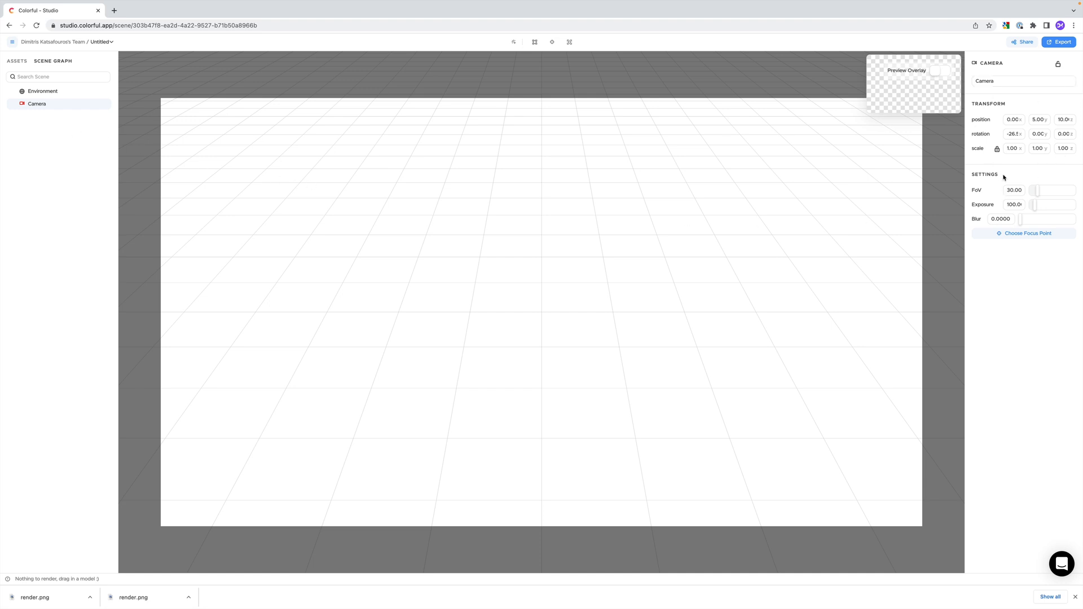
mouse_move(566, 146)
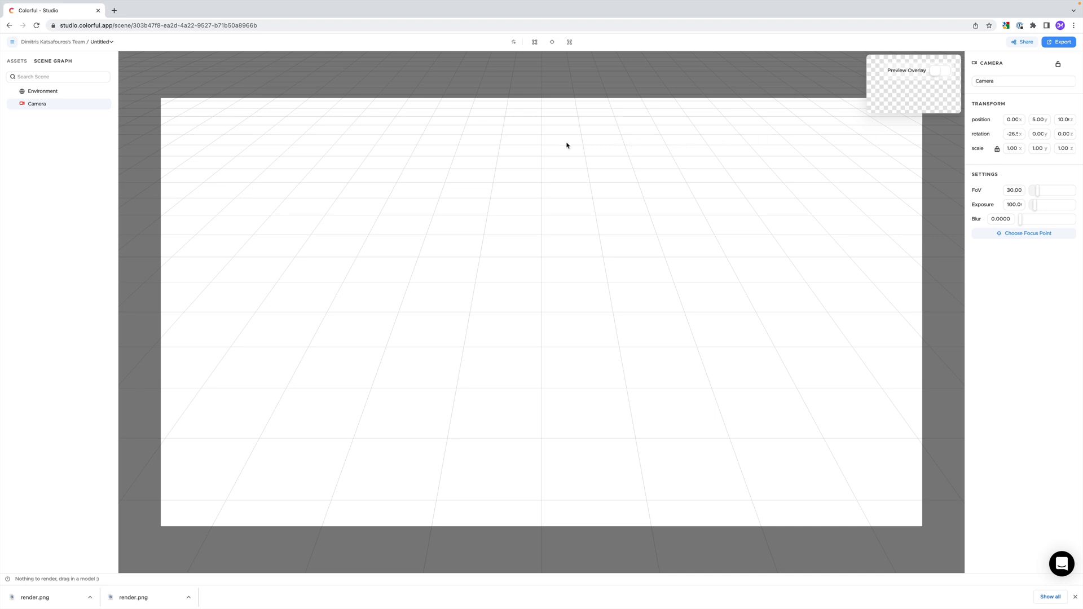
left_click(43, 90)
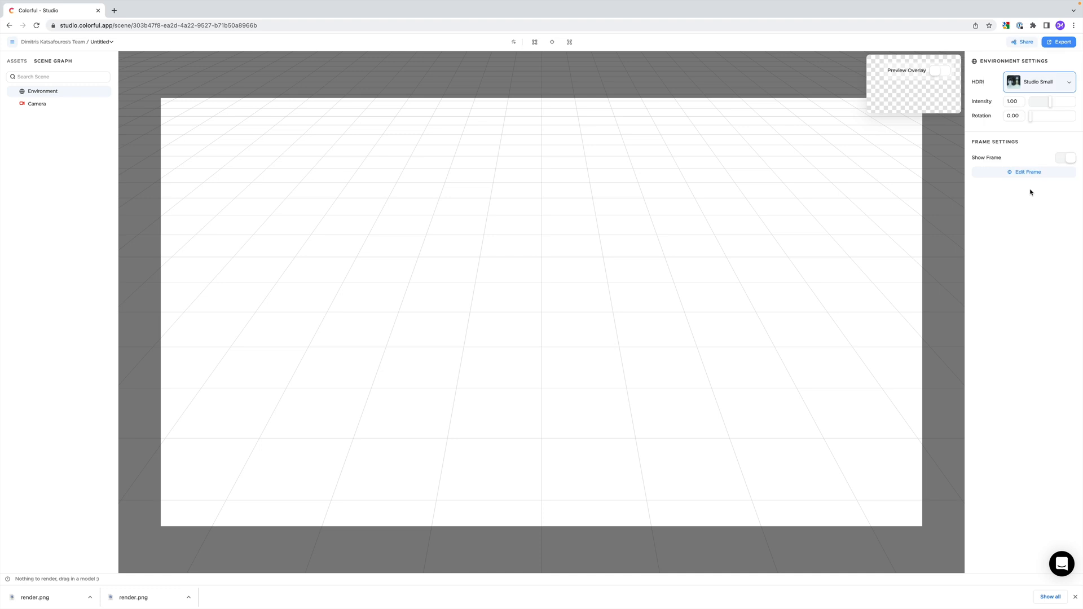
left_click(1014, 116)
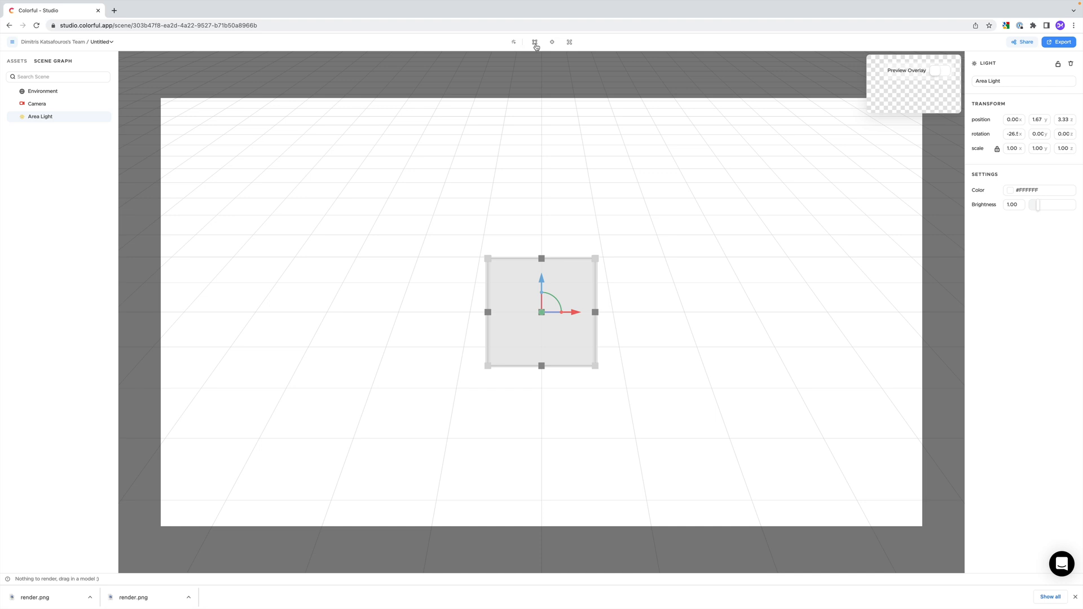
mouse_move(551, 42)
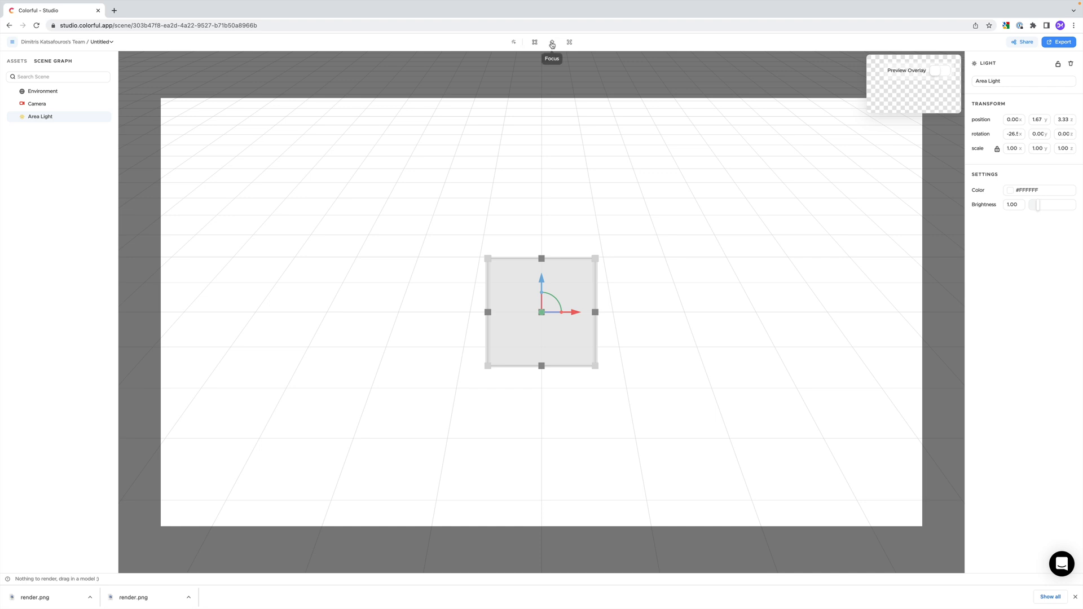
mouse_move(569, 43)
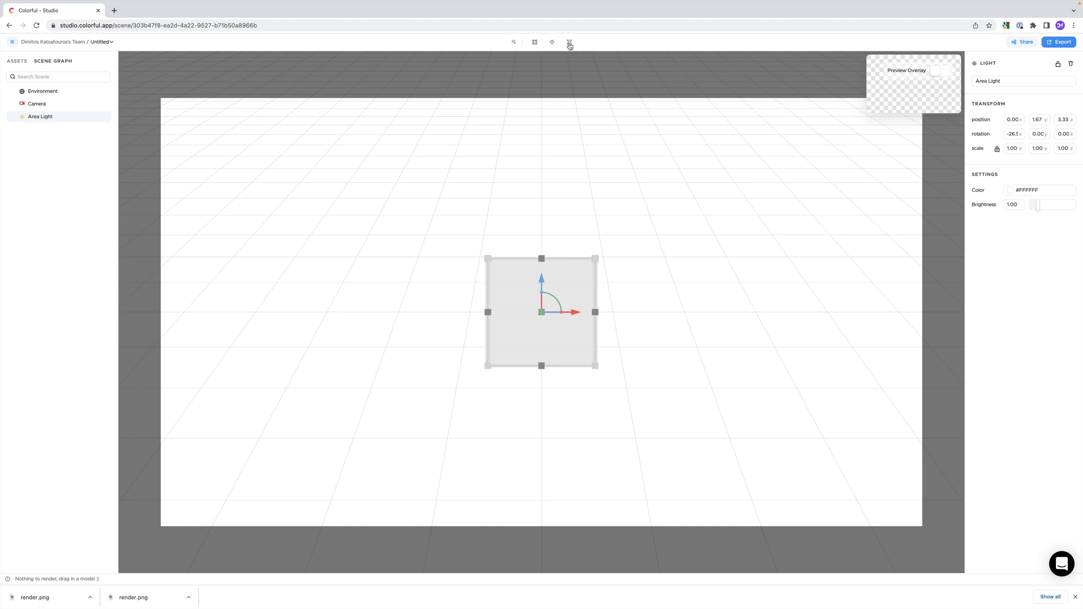
Step: Set the scene frame to the Instagram Post (1080x1080) preset
left_click(569, 41)
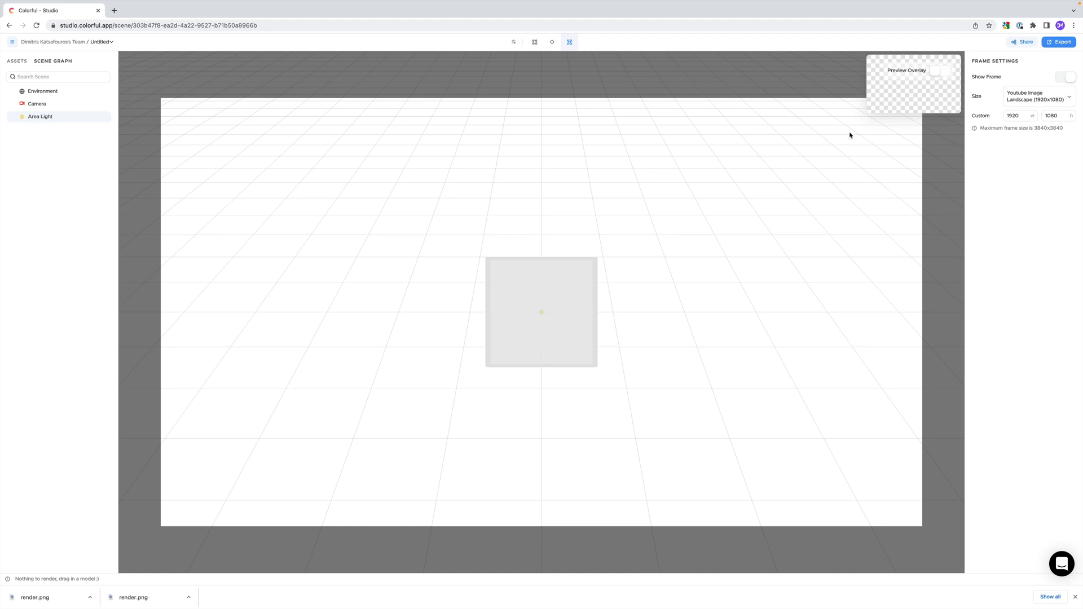
left_click(1038, 98)
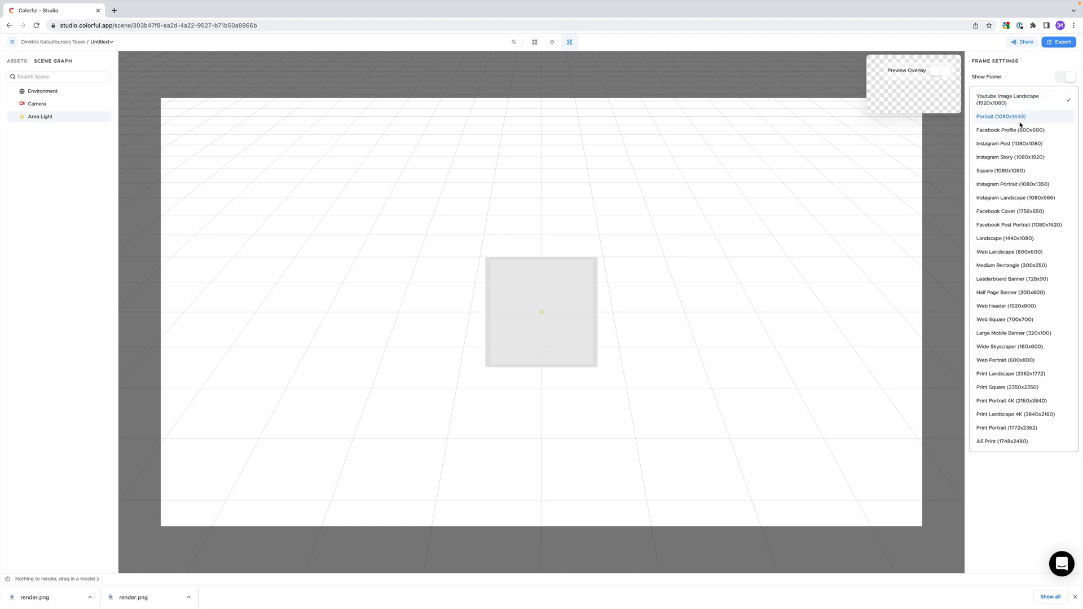
left_click(1008, 143)
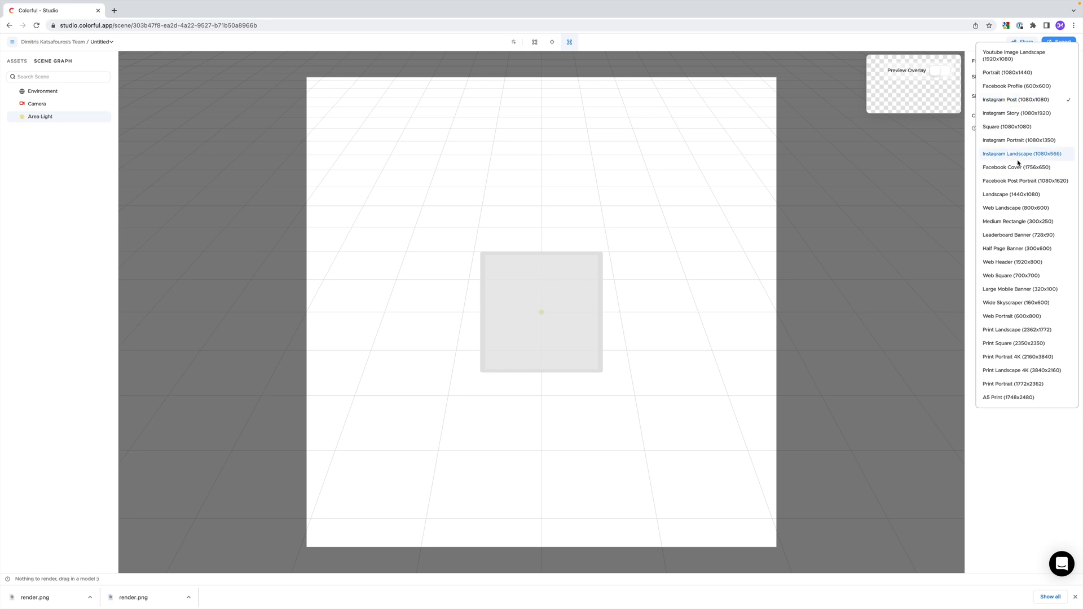
left_click(1016, 167)
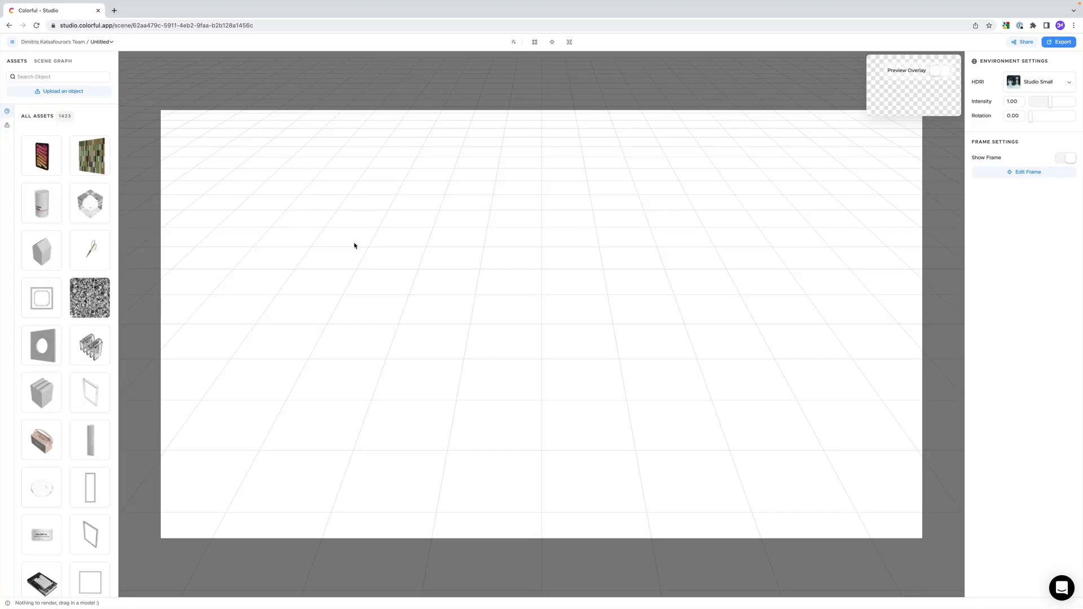
Step: Browse the asset library, remove the office desk from the scene and start a new asset search
scroll("down", 3)
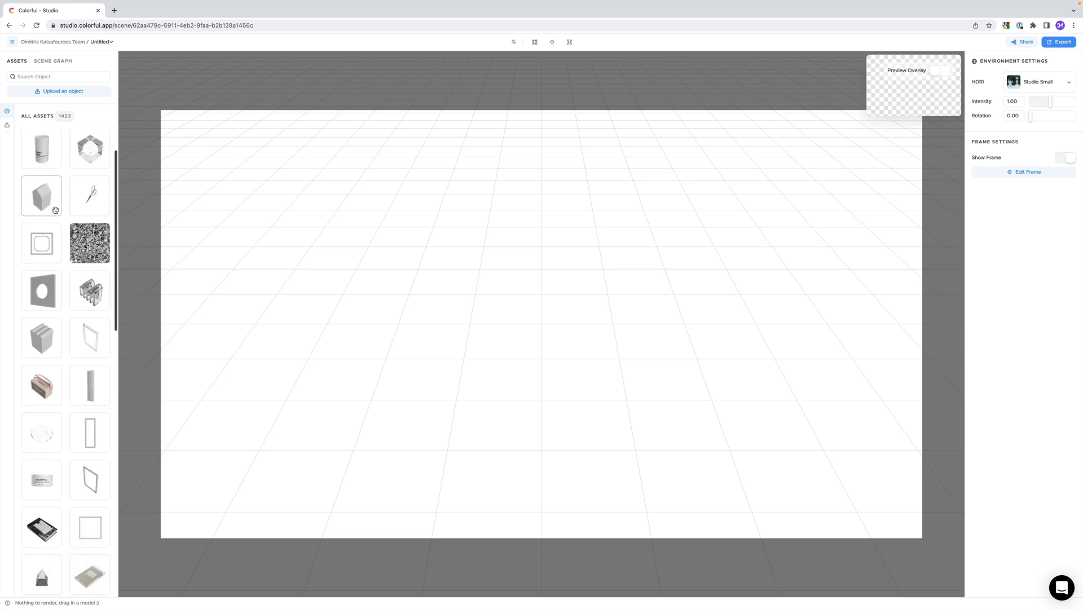
scroll("down", 3)
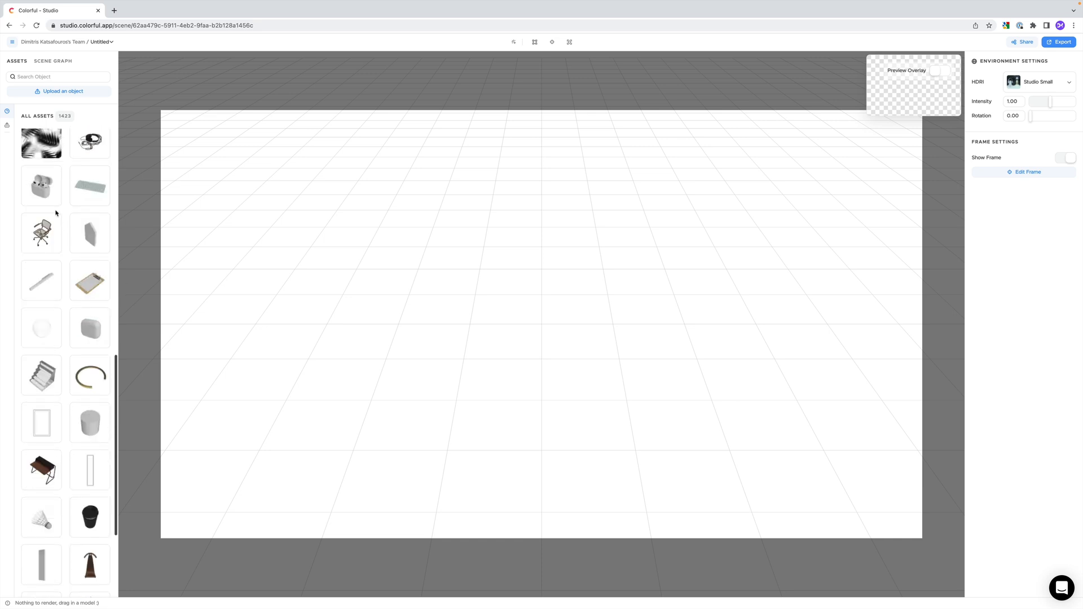
scroll("down", 3)
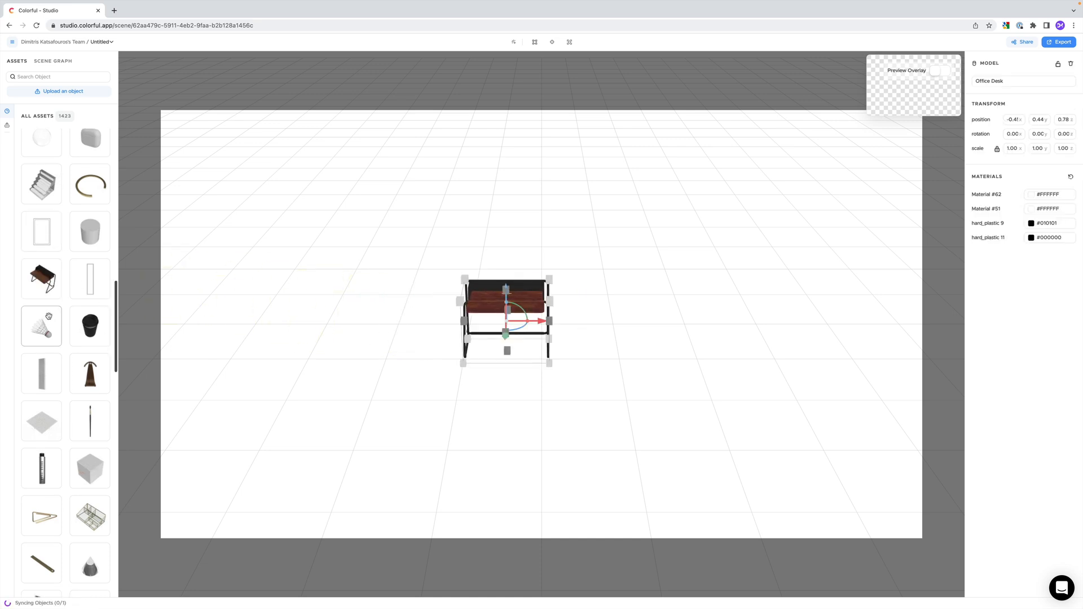
scroll("down", 3)
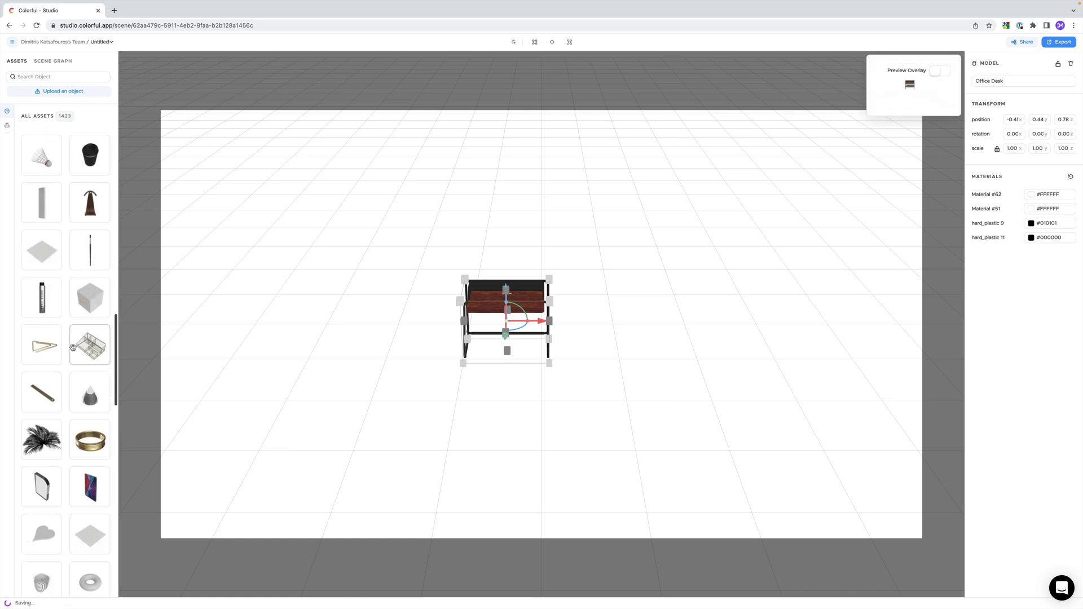
scroll("down", 3)
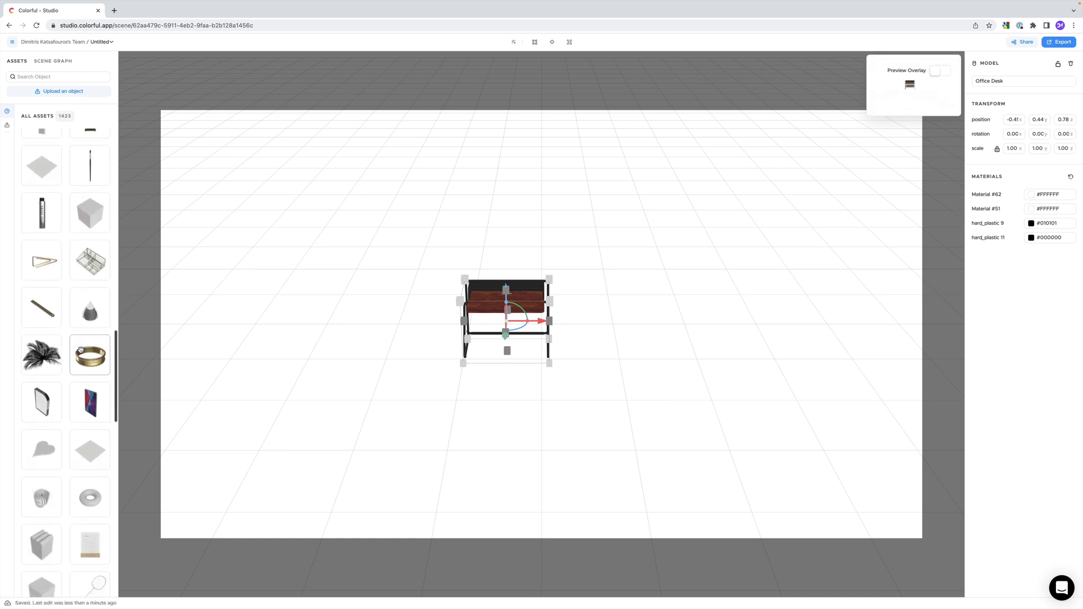
scroll("down", 3)
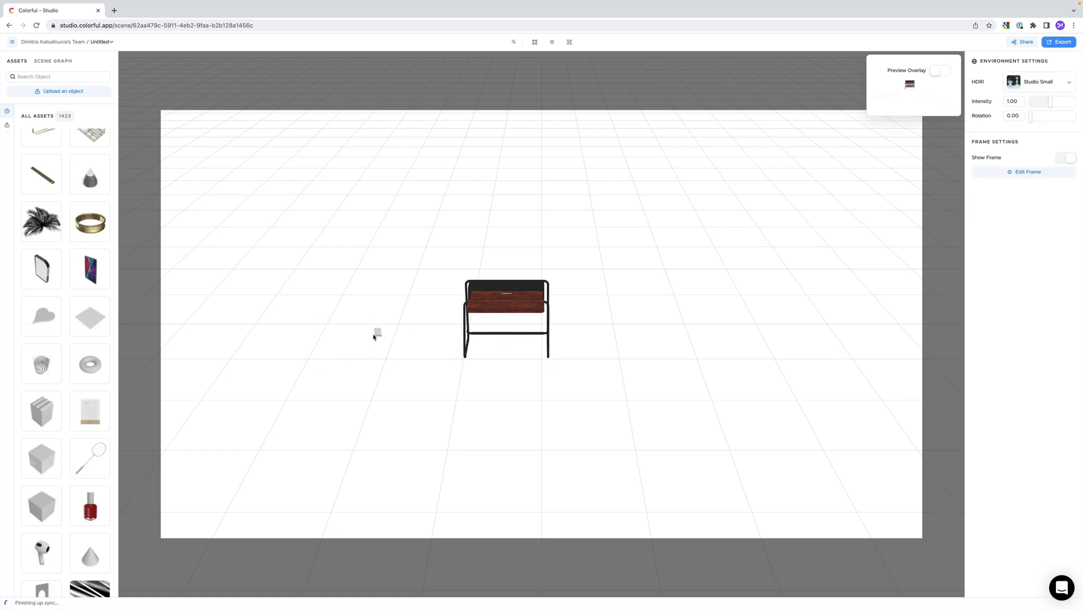
left_click(507, 304)
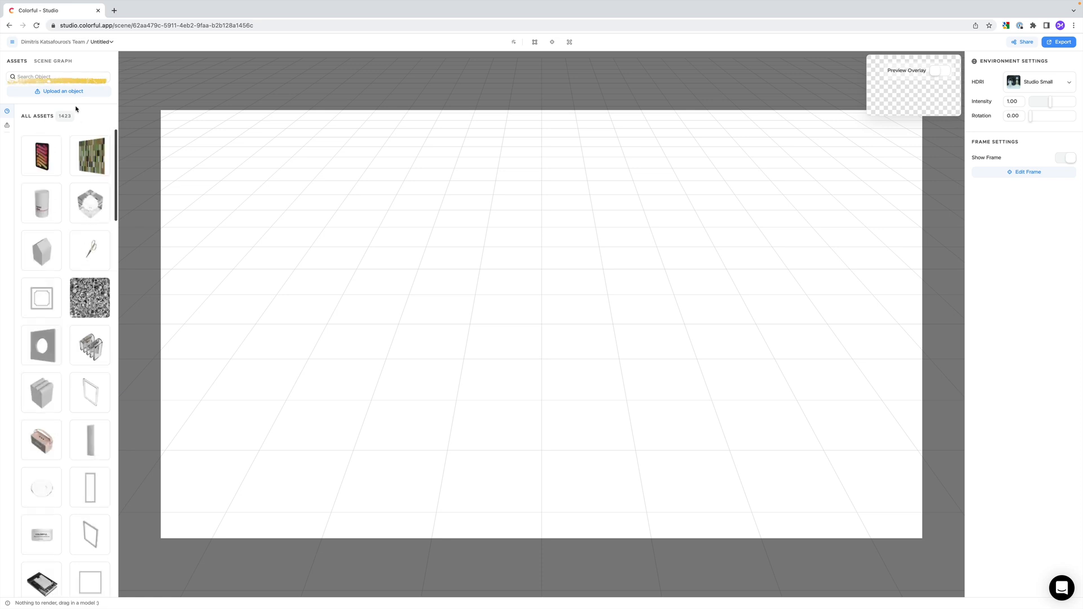
left_click(58, 76)
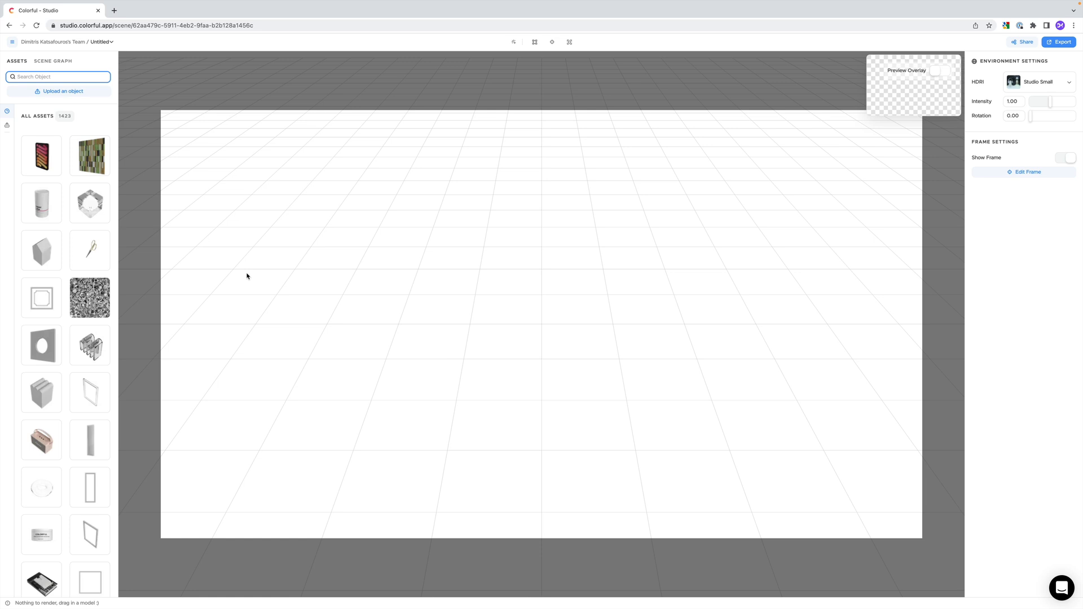
Step: Search the asset library for 'table' and browse the 65 matching models
type("t")
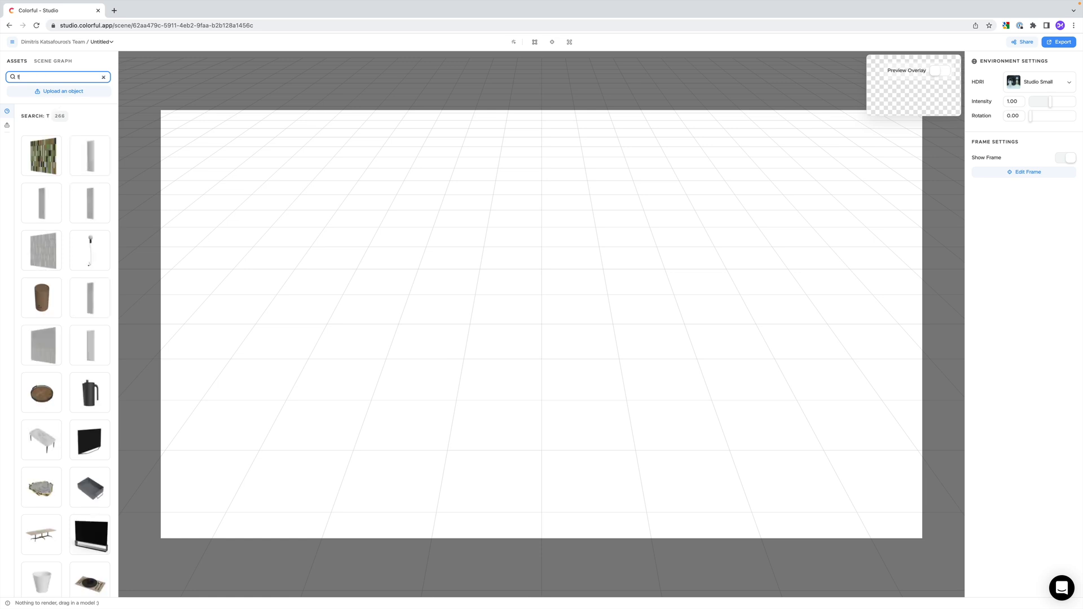
type("able")
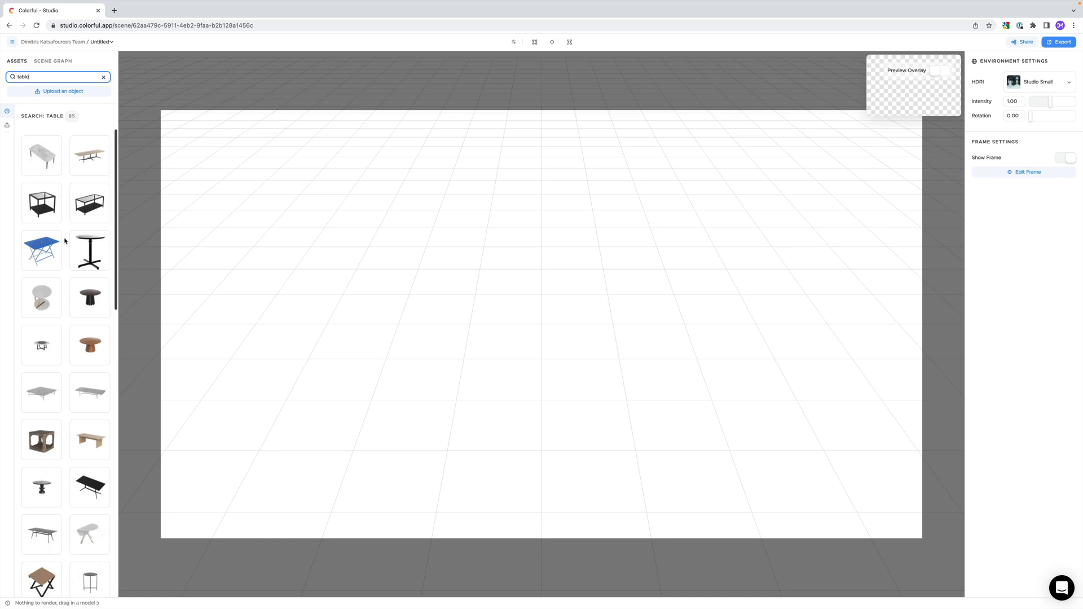
scroll("down", 3)
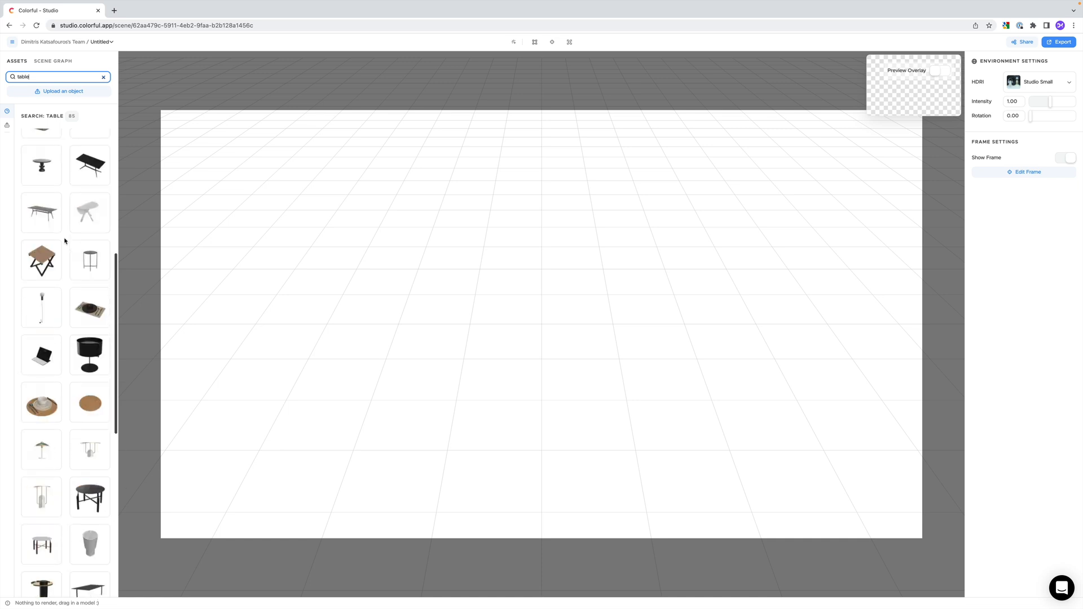
scroll("down", 3)
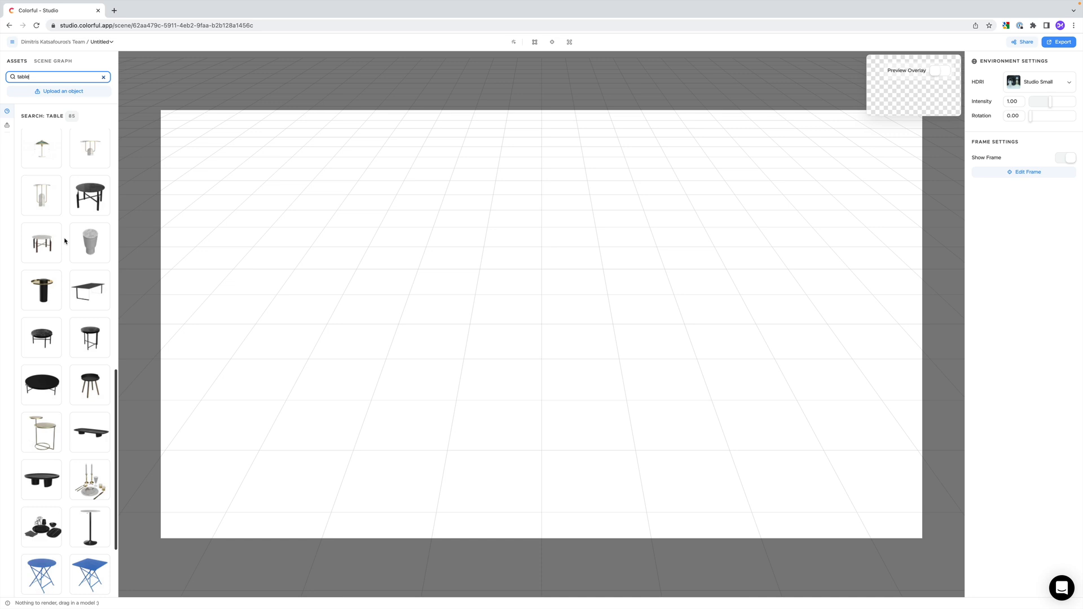
scroll("down", 3)
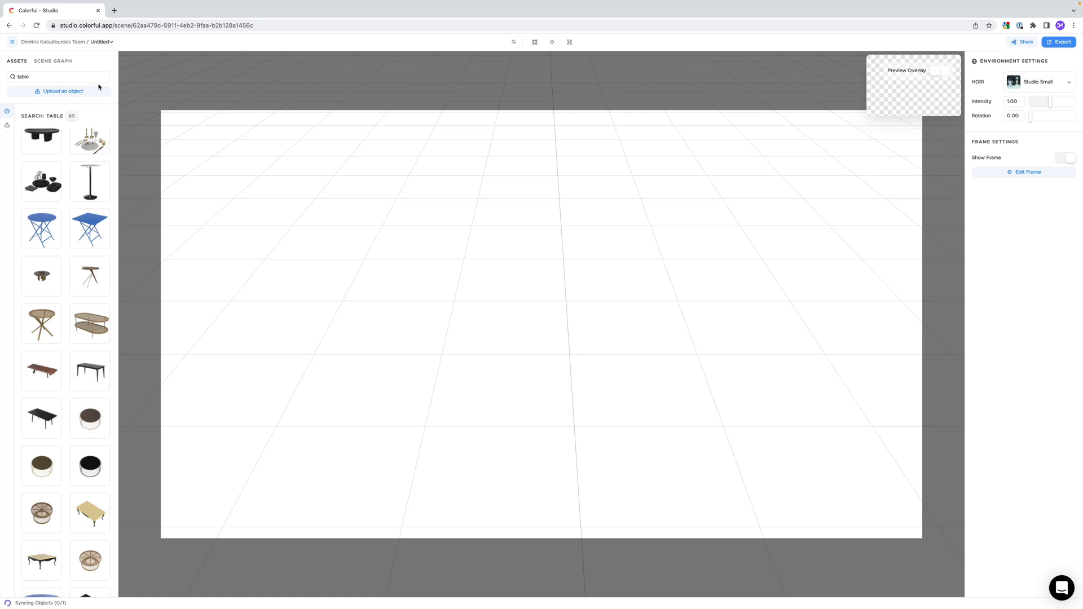
Step: Search 'pegboard' and place the Nursery Decoration Pegboard into the scene
type("peg")
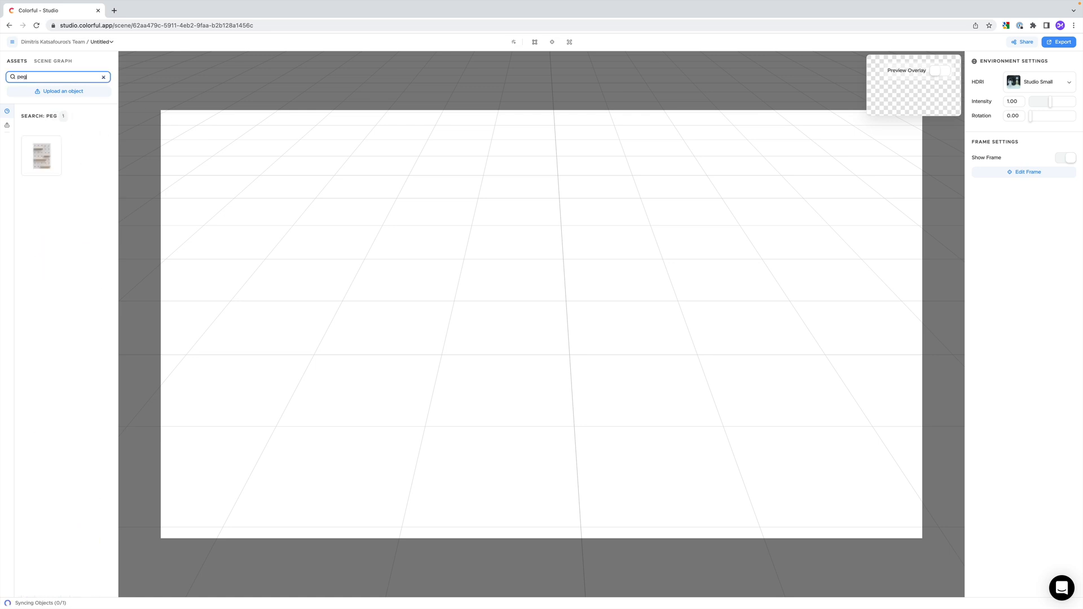
type("board")
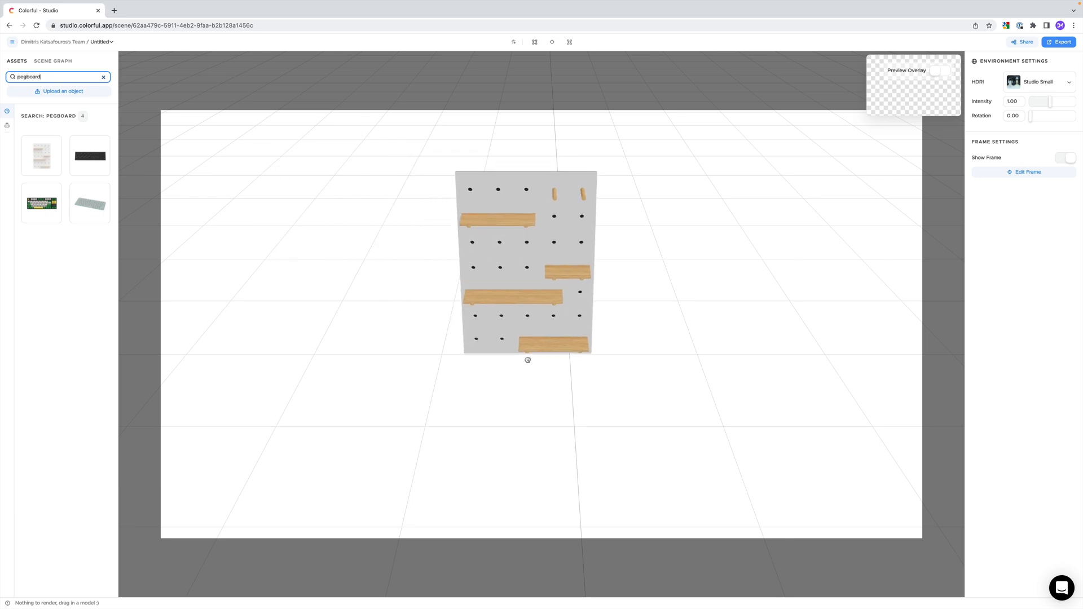
left_click(526, 262)
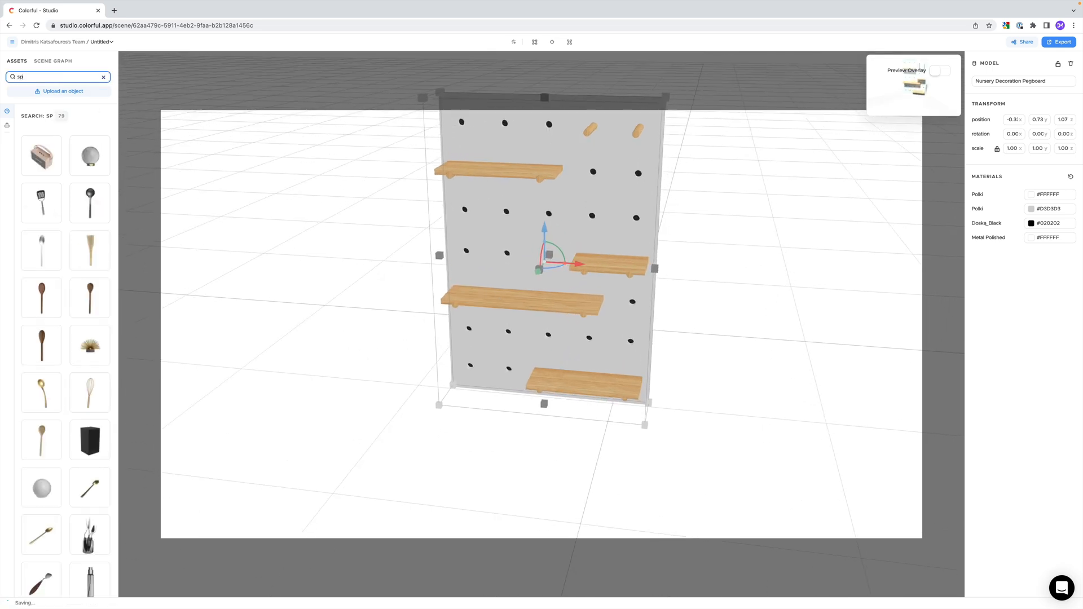
Step: Search 'speaker' and set the cream retro speaker on the pegboard's middle left shelf
type("speaker")
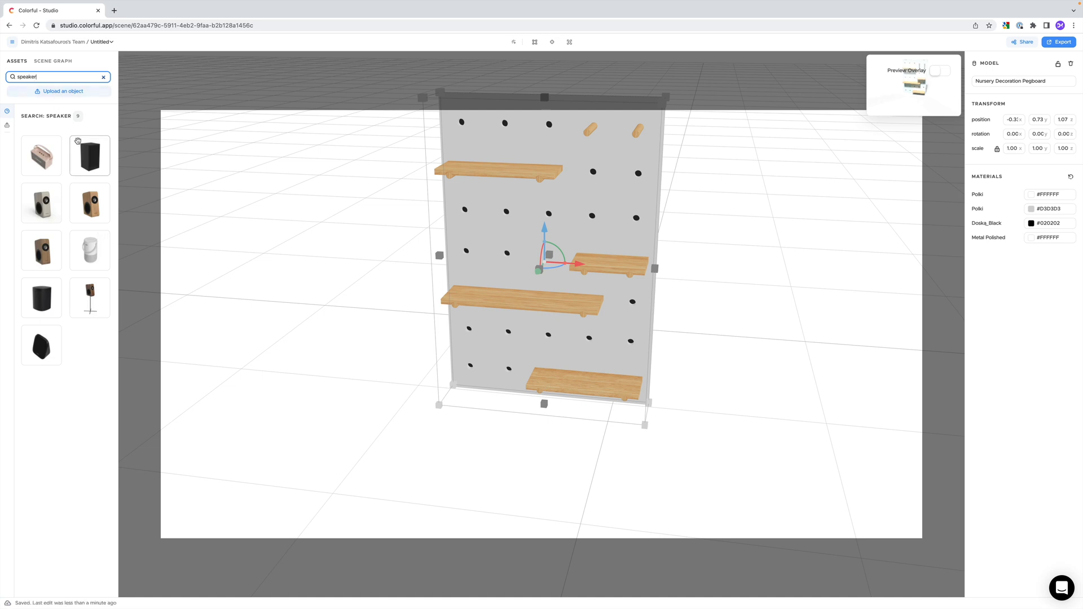
mouse_move(40, 155)
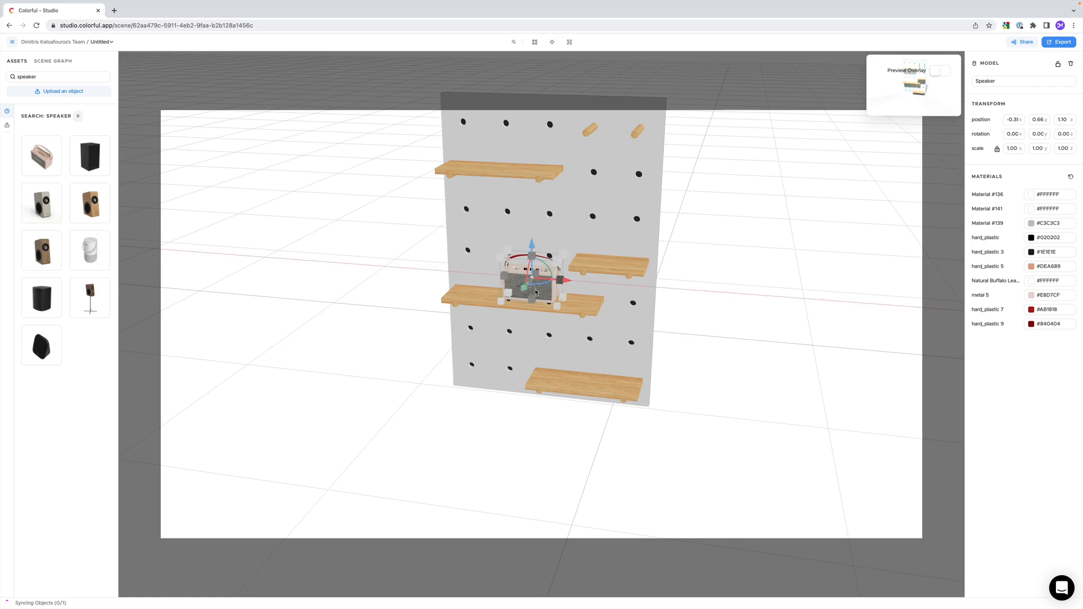
left_click(613, 277)
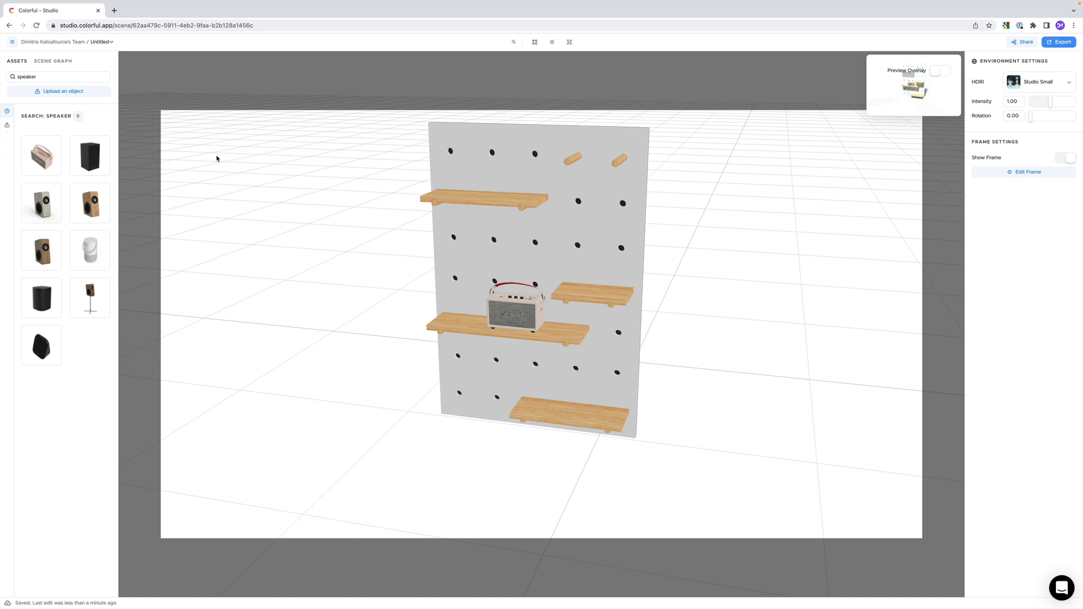
left_click(59, 76)
type("book")
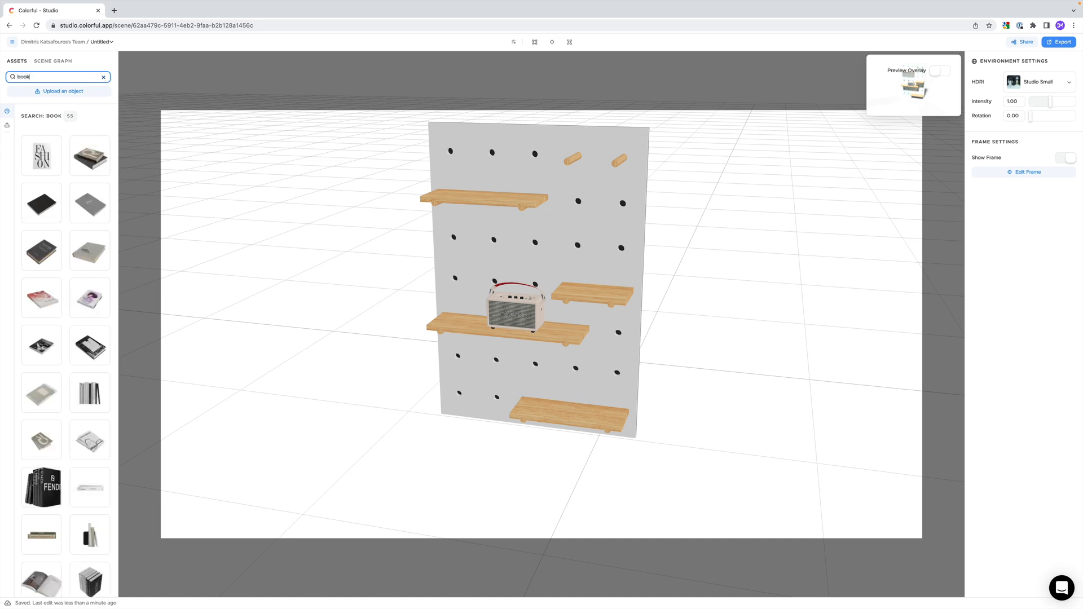
Step: Browse the book results and place a stack of books left of the speaker
scroll("down", 3)
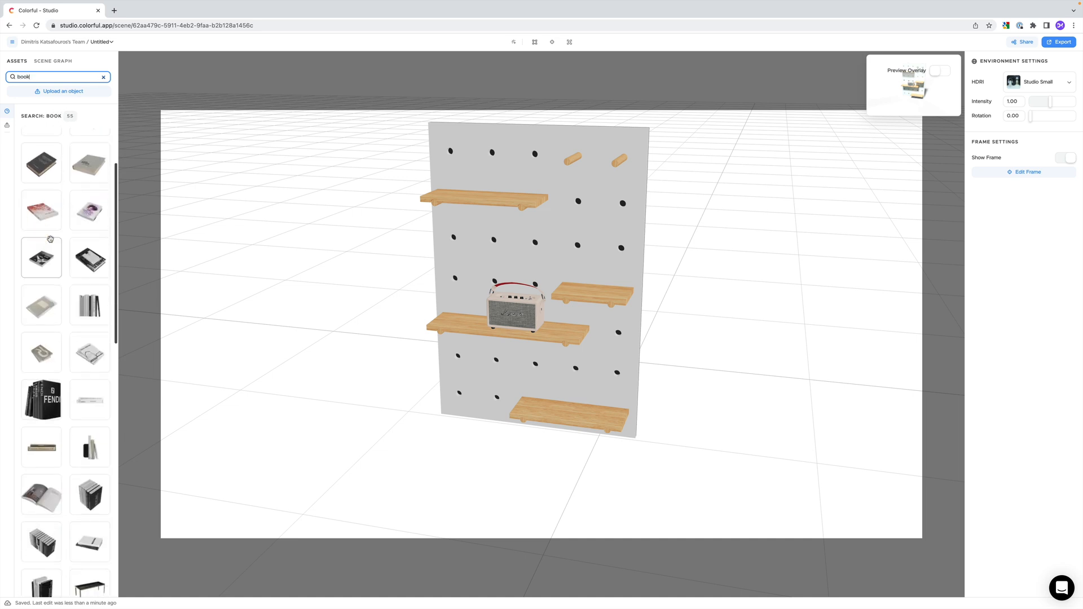
scroll("down", 3)
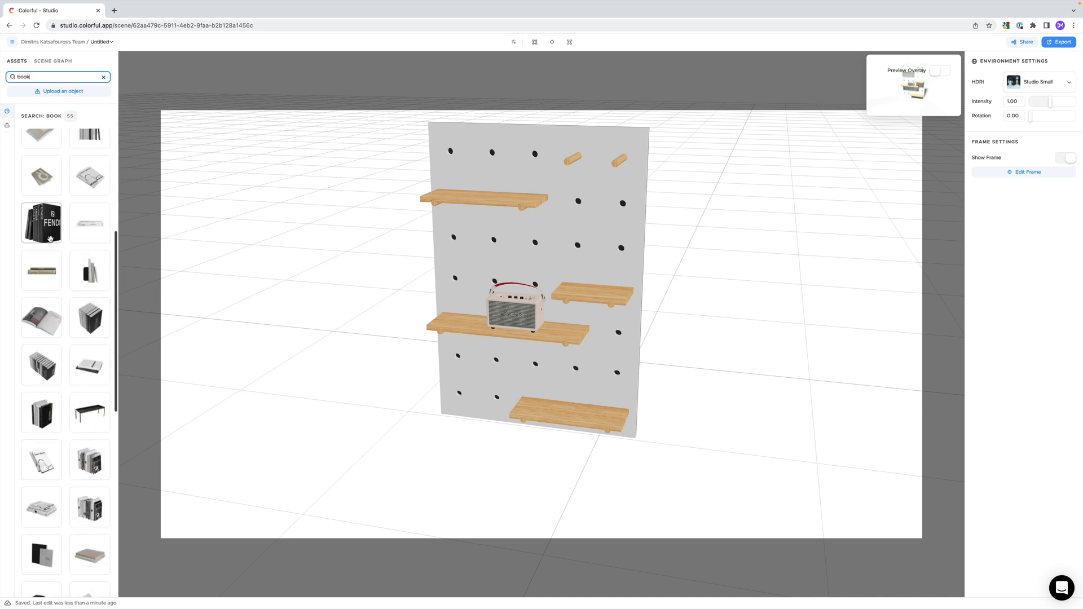
scroll("down", 3)
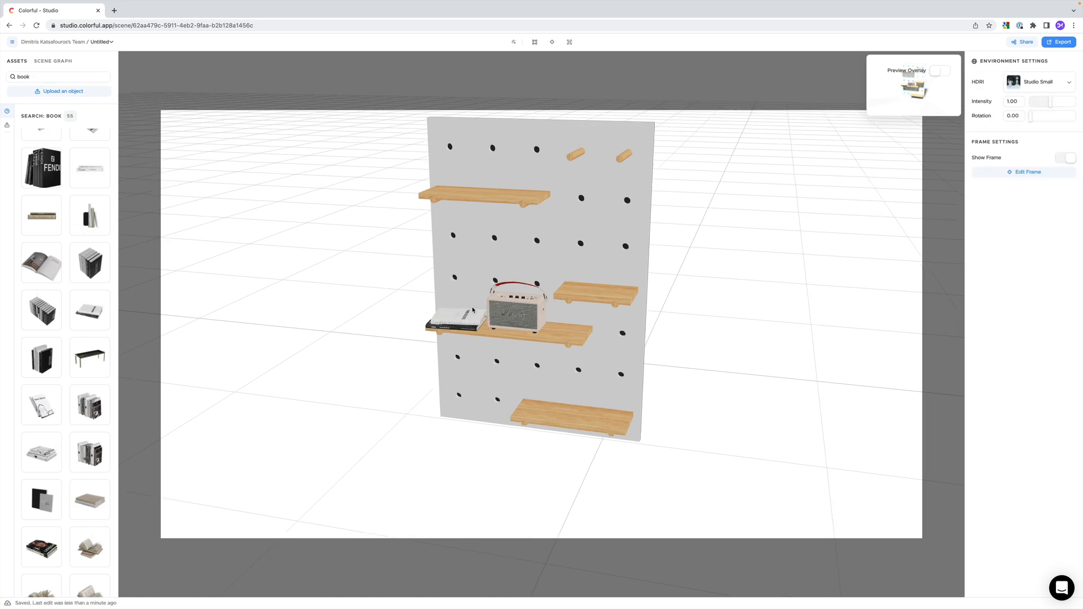
left_click(452, 319)
type("picture fram")
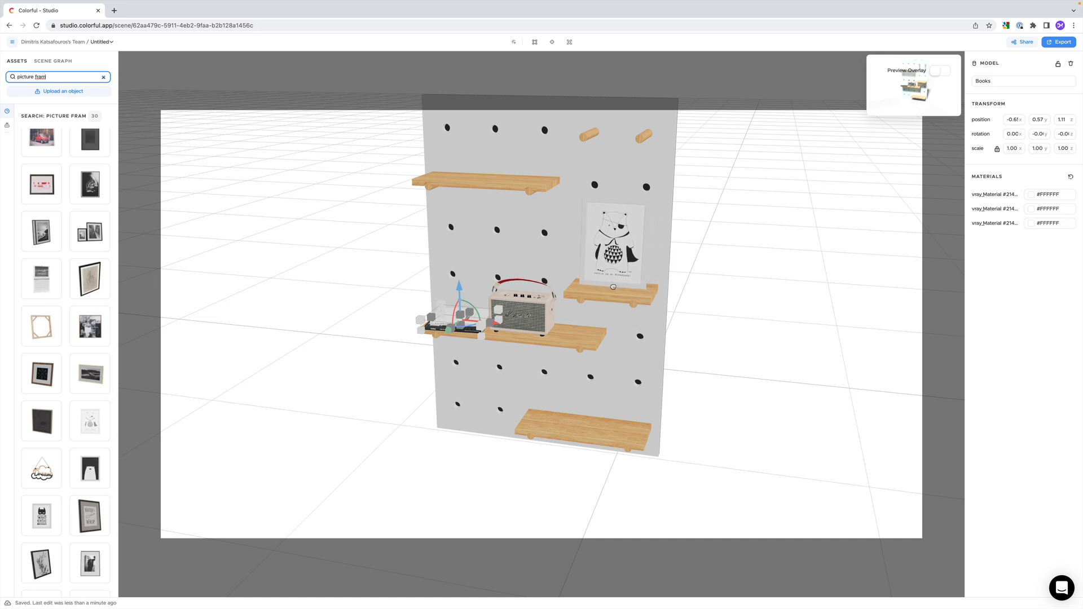
Step: Select the framed picture on the upper right shelf, then deselect to view the arrangement
left_click(614, 241)
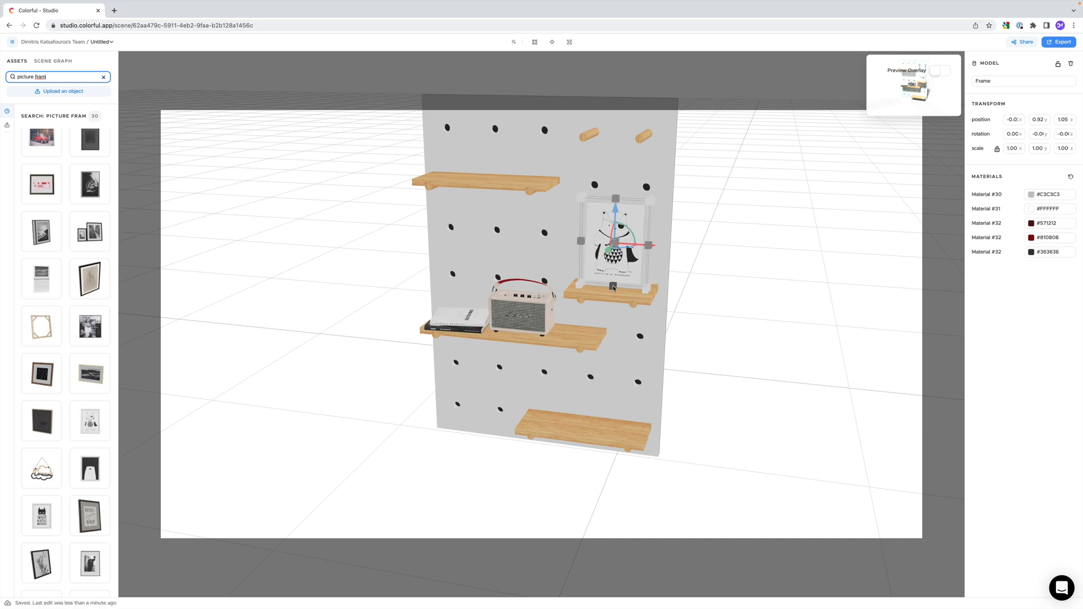
left_click(361, 291)
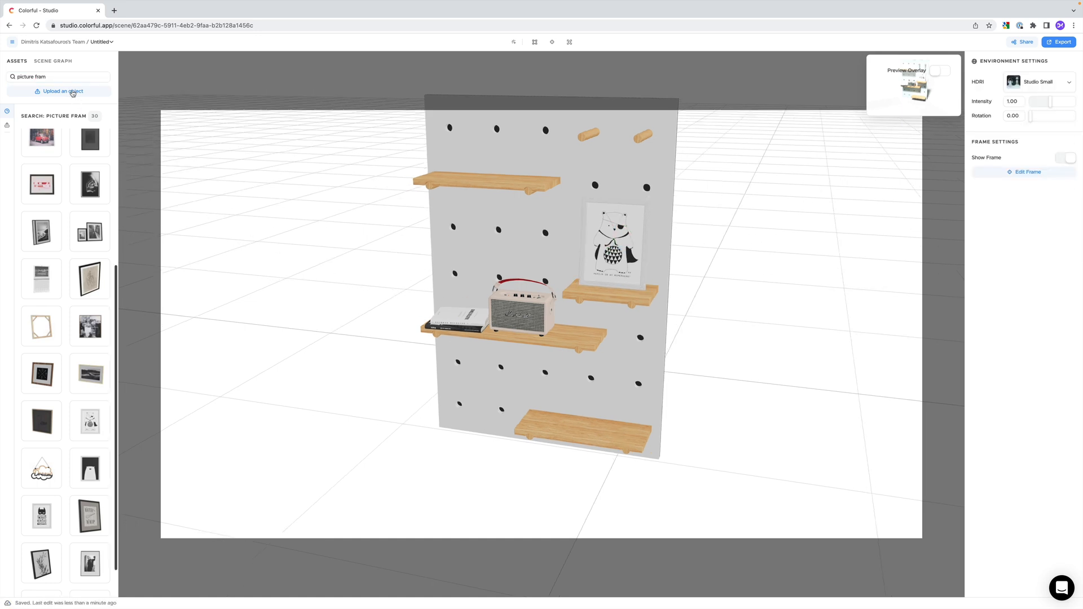
Step: Replace the pencil cup on the lower shelf with the Succulent Plant Pot asset and select it
type("pencil")
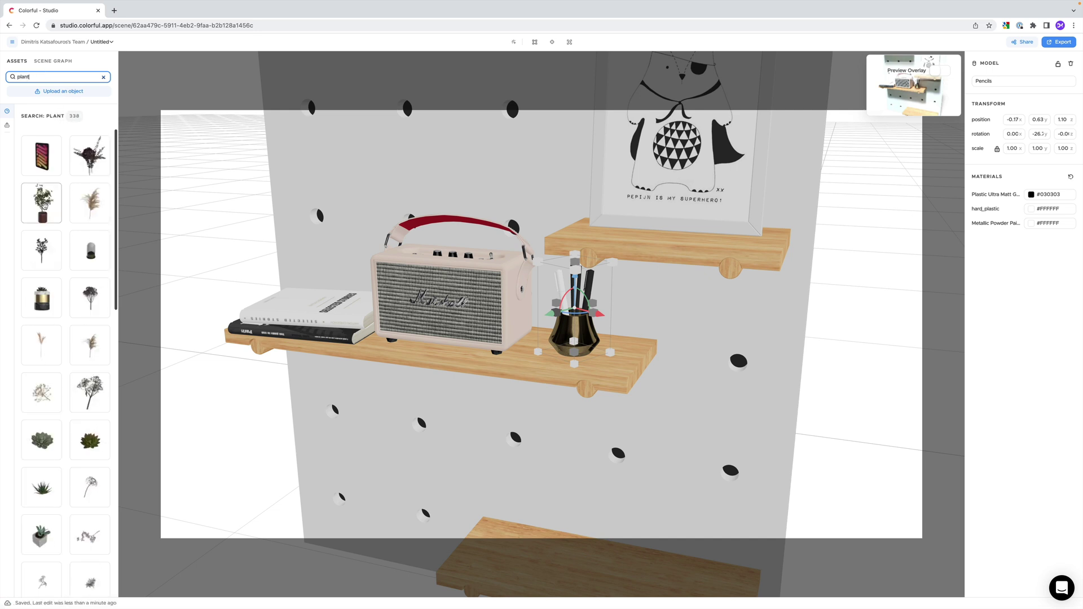
scroll("down", 3)
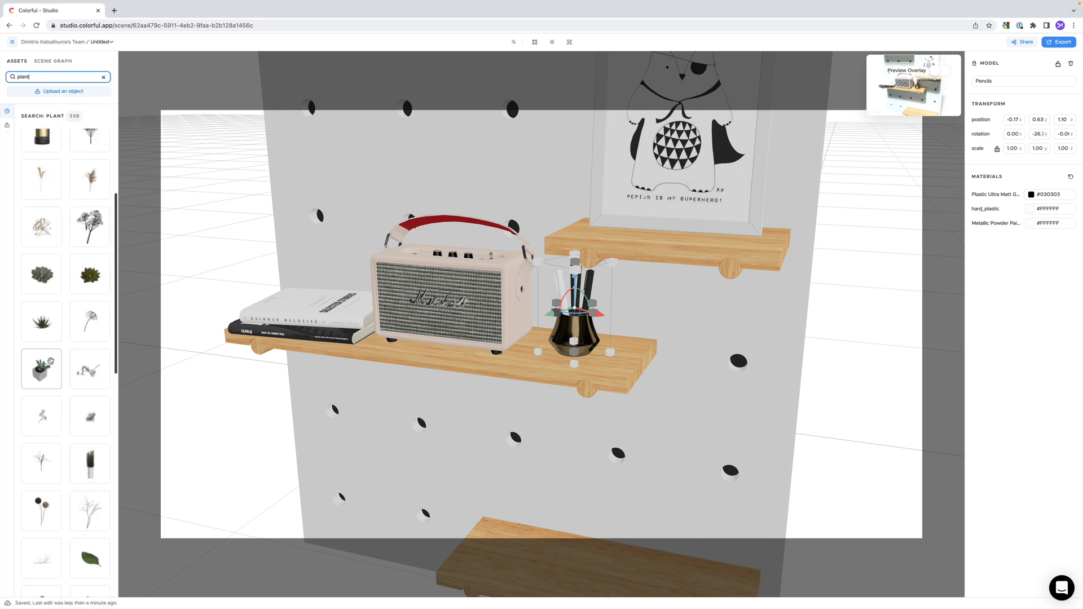
mouse_move(41, 367)
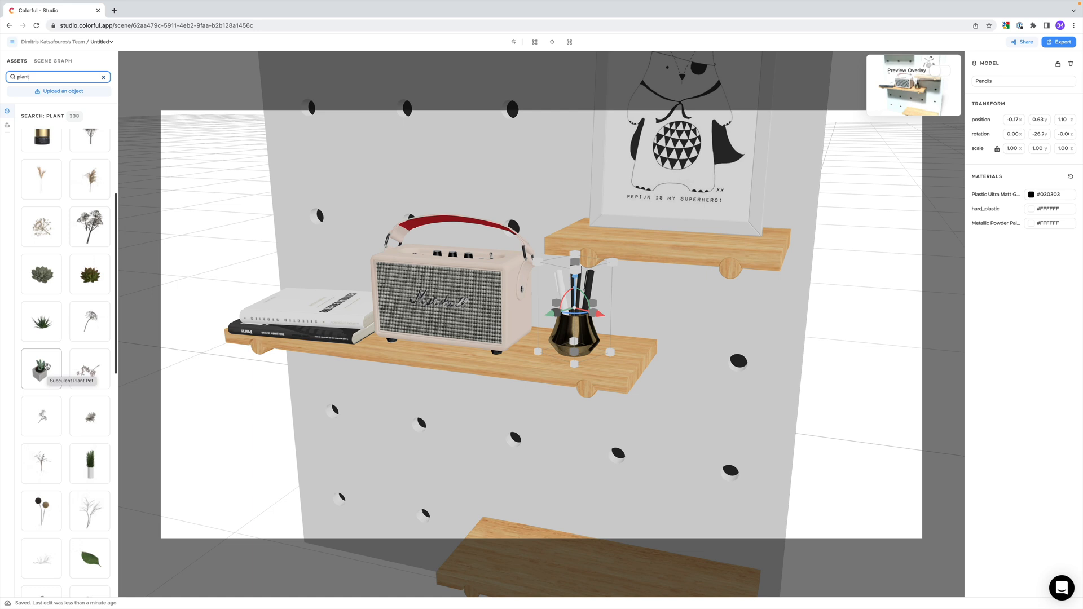
mouse_move(212, 386)
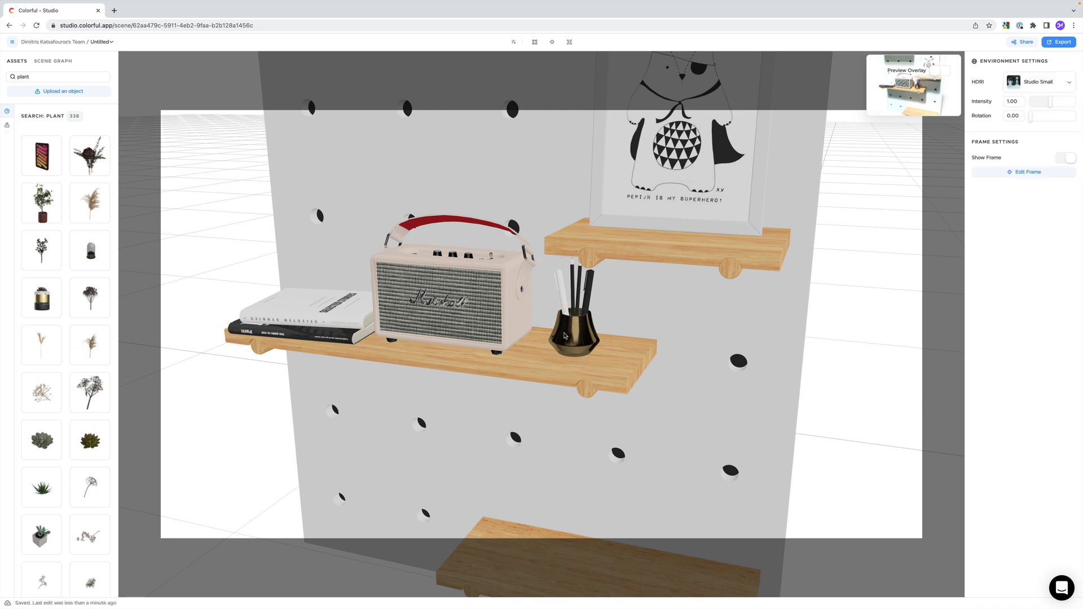
left_click(571, 325)
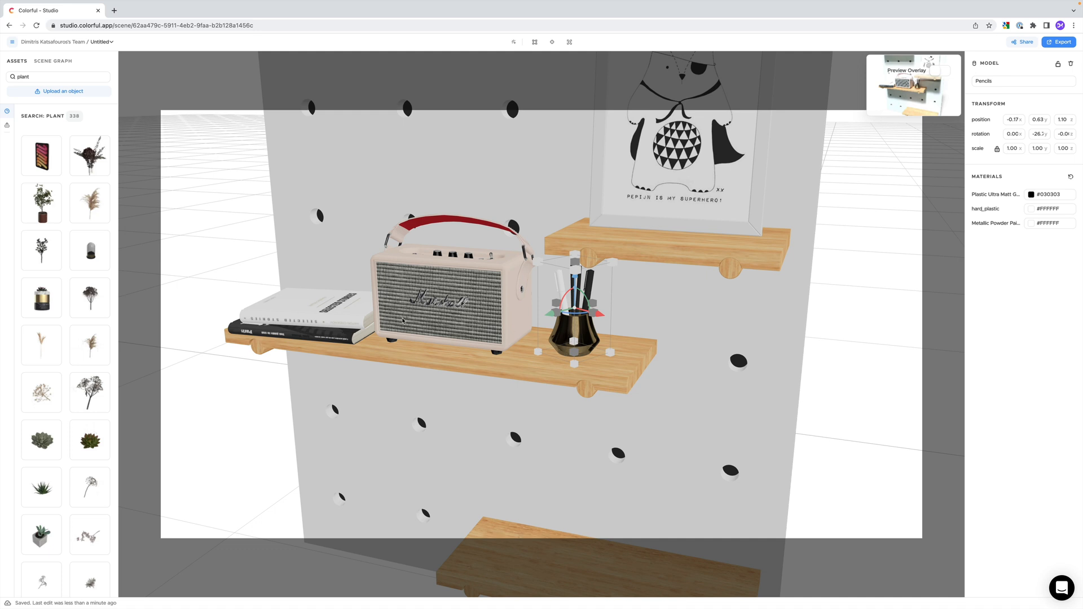
left_click(40, 535)
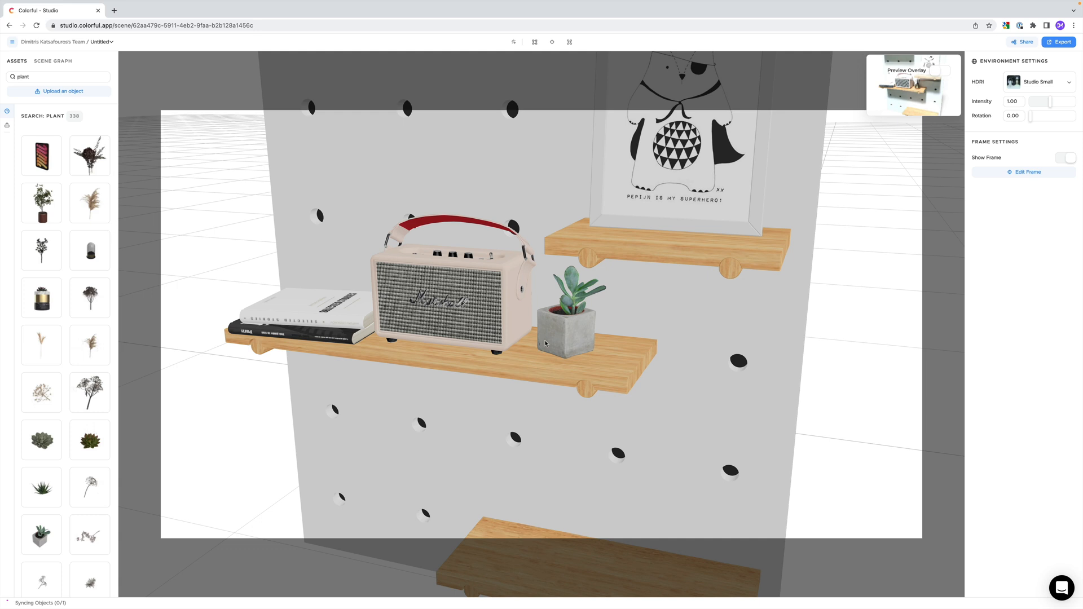
left_click(565, 318)
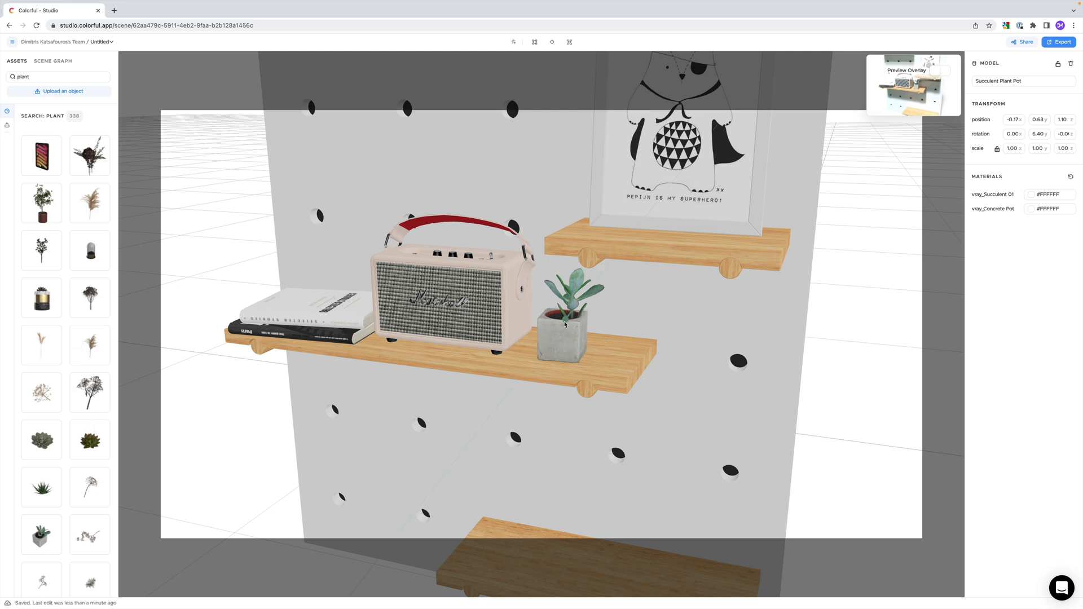
Step: Deselect the plant and check the scene with the Preview Overlay render toggled on and off
left_click(564, 325)
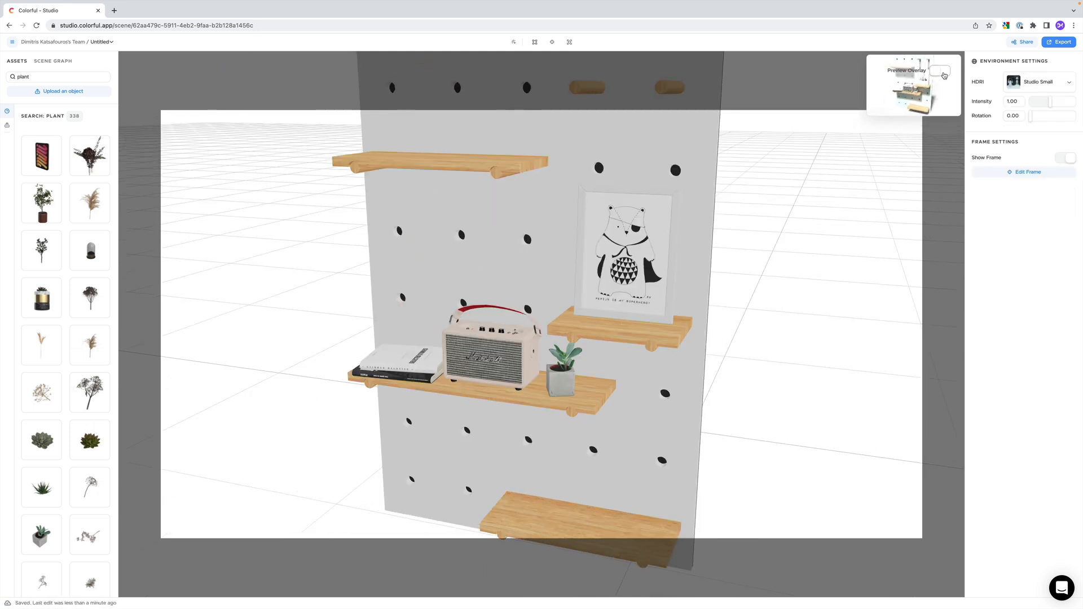
left_click(938, 70)
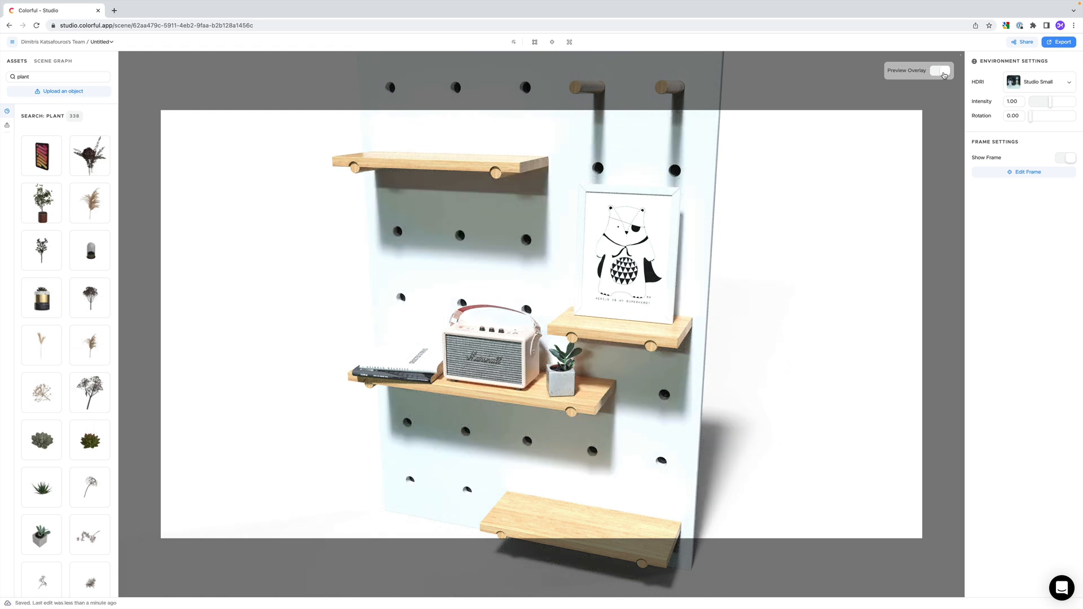
left_click(939, 70)
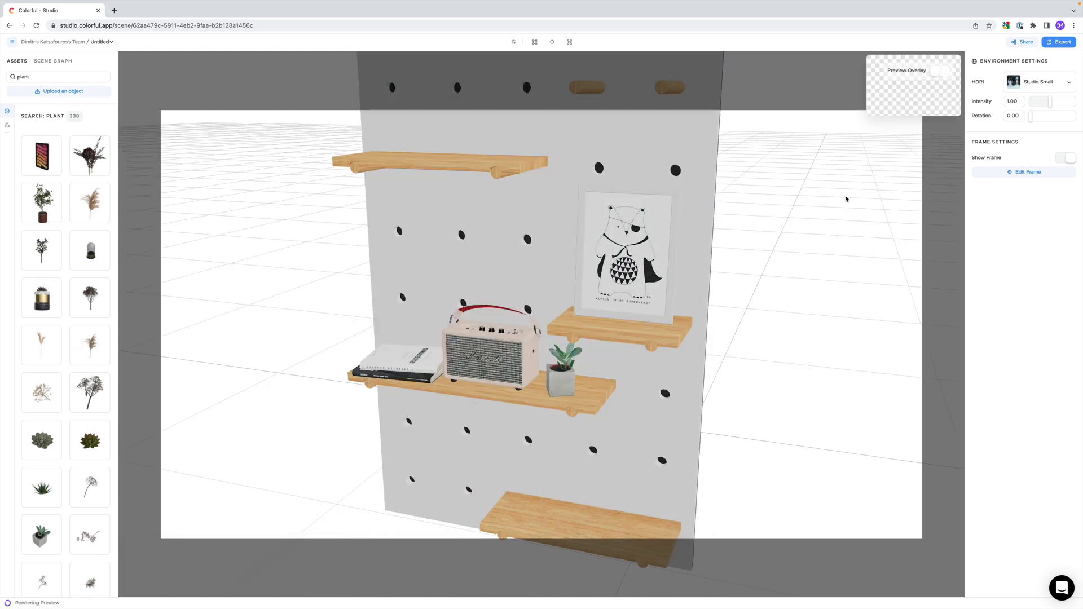
left_click(937, 70)
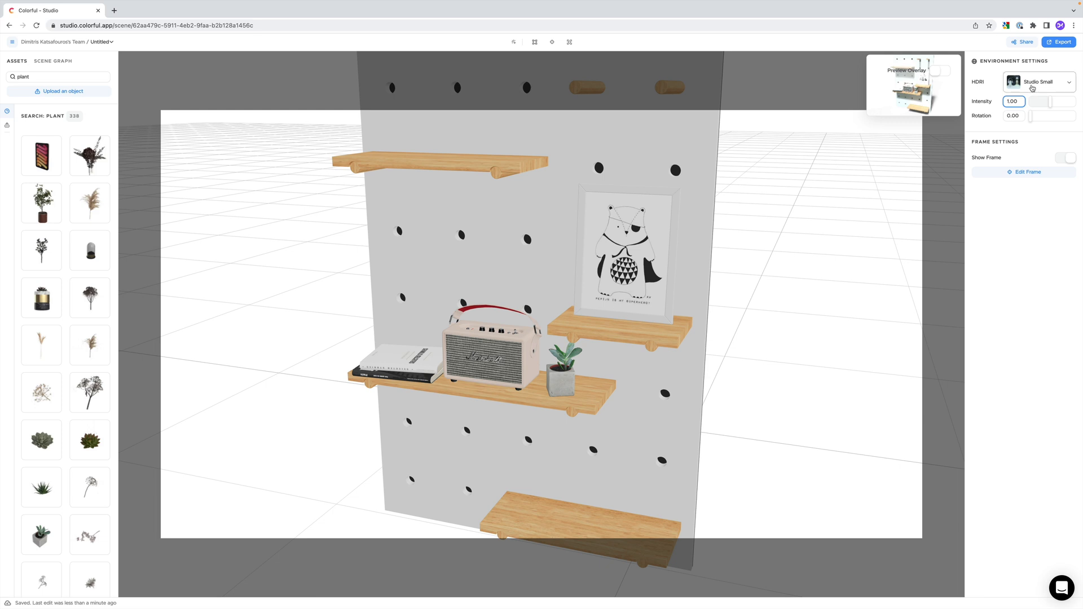
left_click(1038, 81)
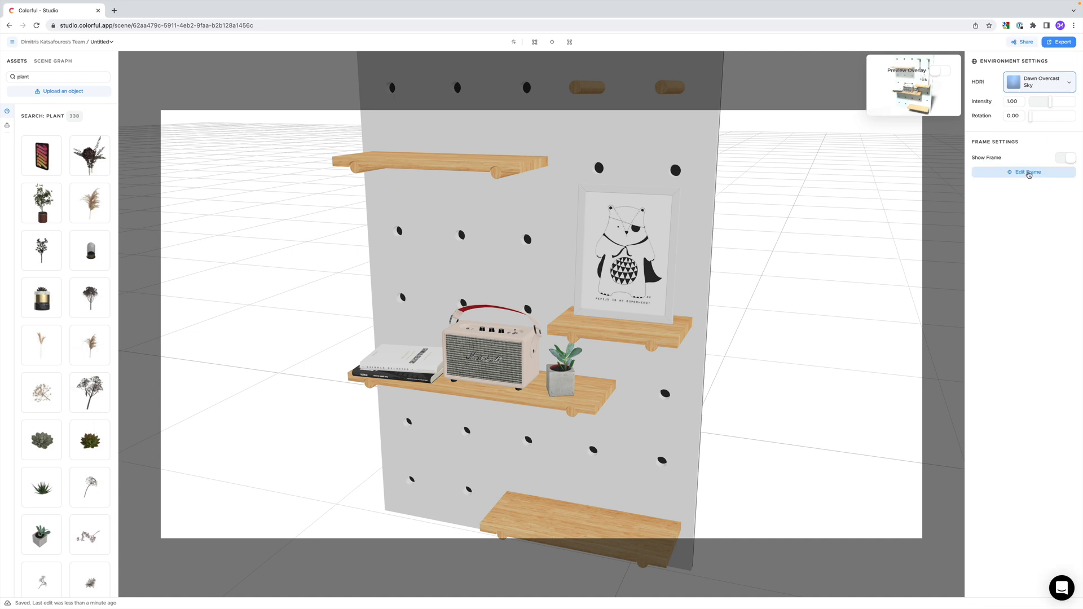
left_click(939, 70)
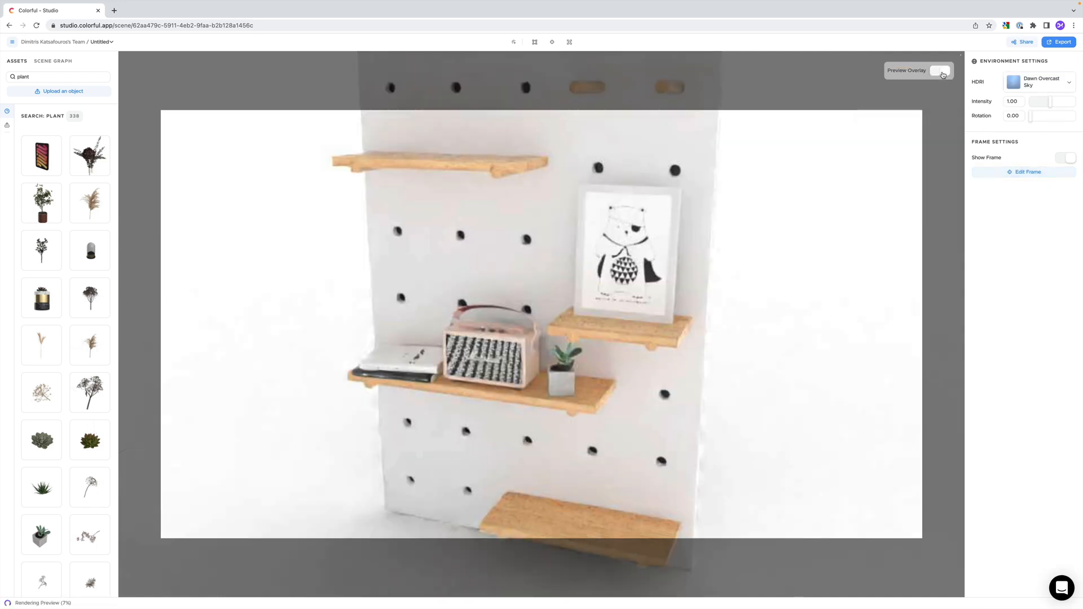
Step: Choose the Christmas Photo Studio HDRI environment with rotation 83 and add an area light
left_click(1038, 81)
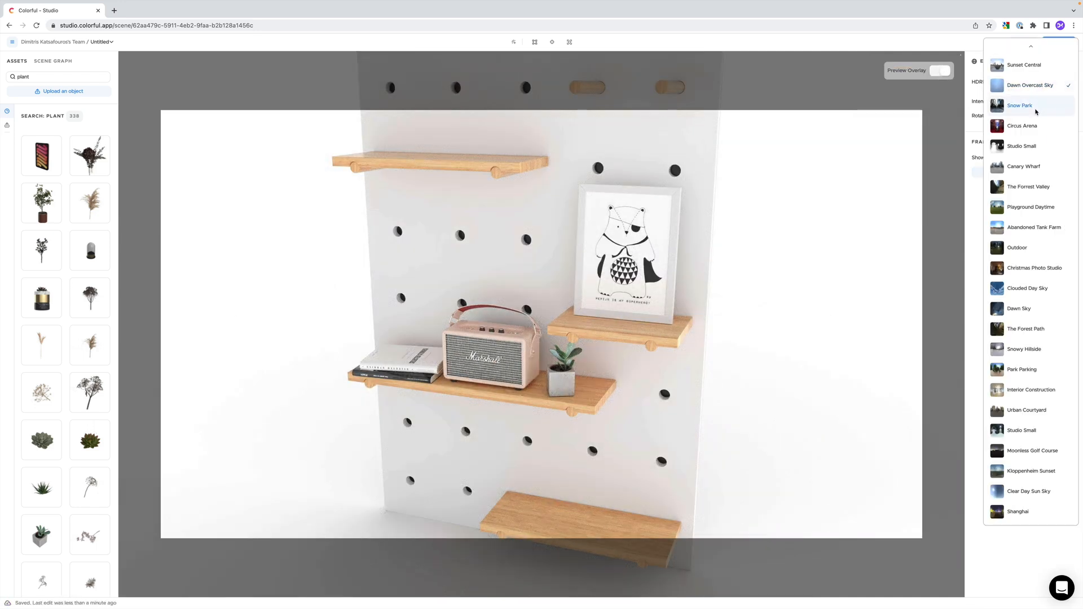
scroll("up", 3)
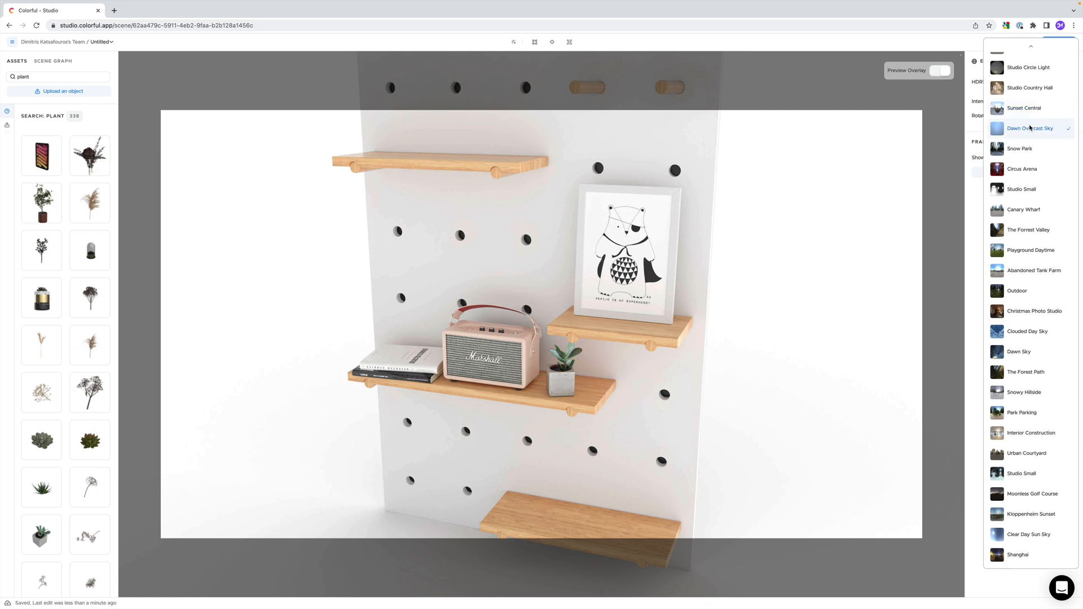
scroll("up", 3)
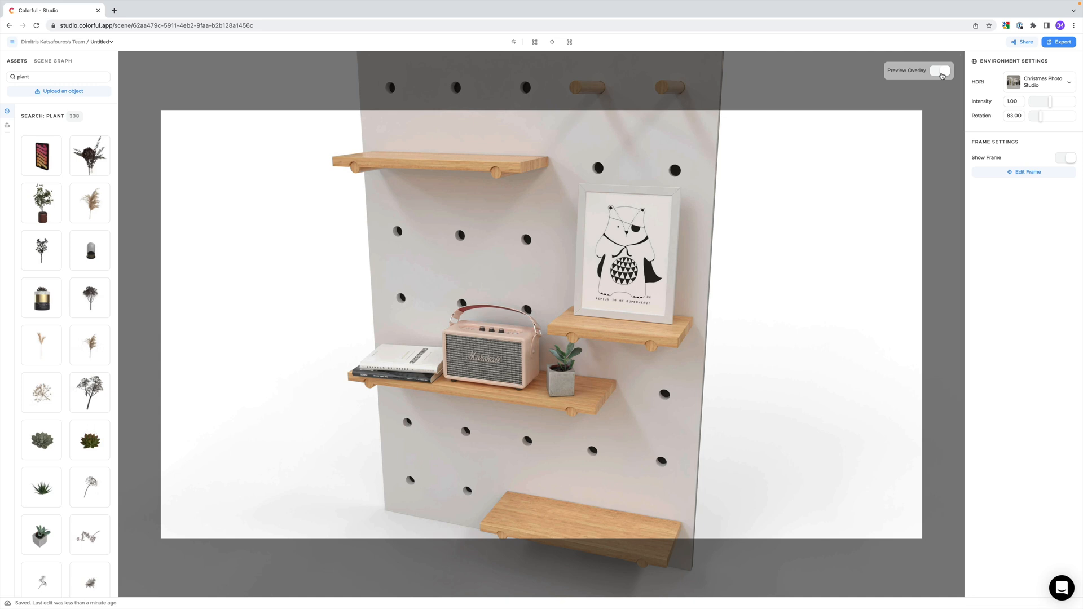
left_click(939, 70)
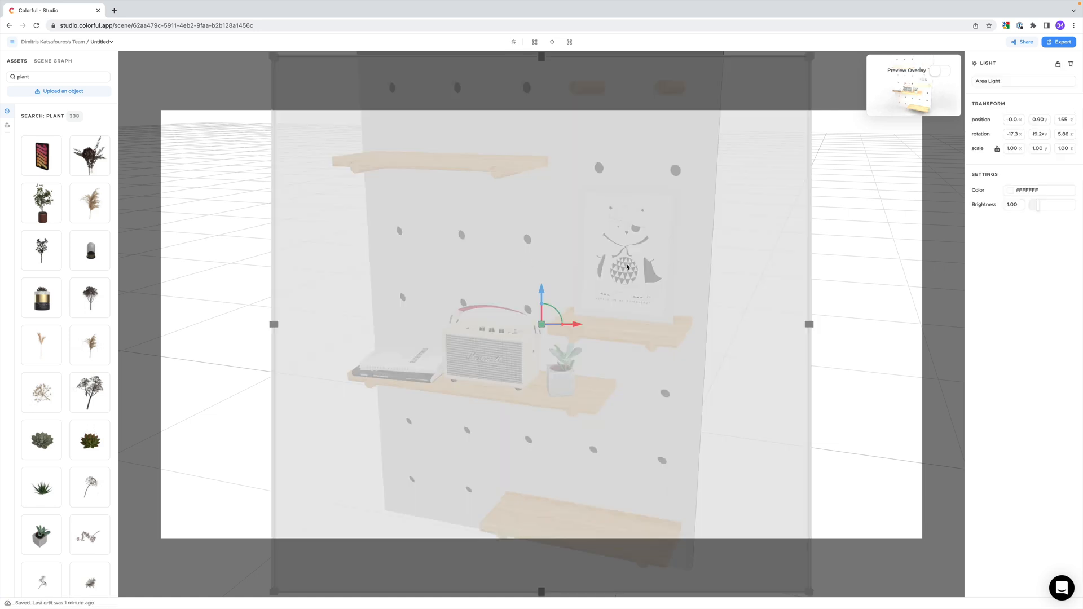
Step: Show the Scene Graph list of objects after positioning the area light left of the pegboard
left_click(53, 61)
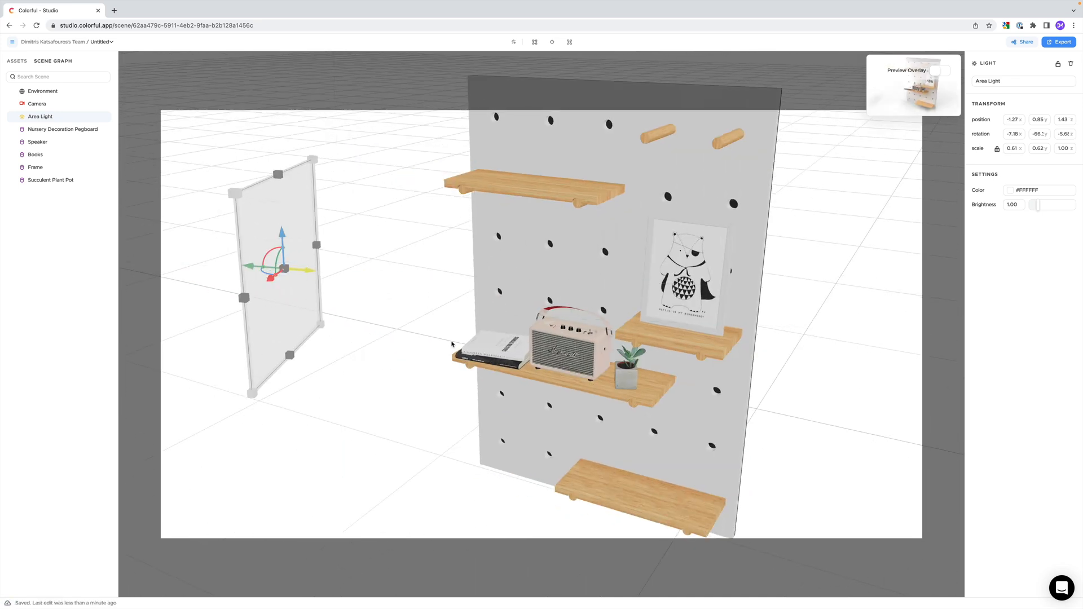
Step: Preview the area light, then set the Environment lighting intensity to 0.80
left_click(941, 70)
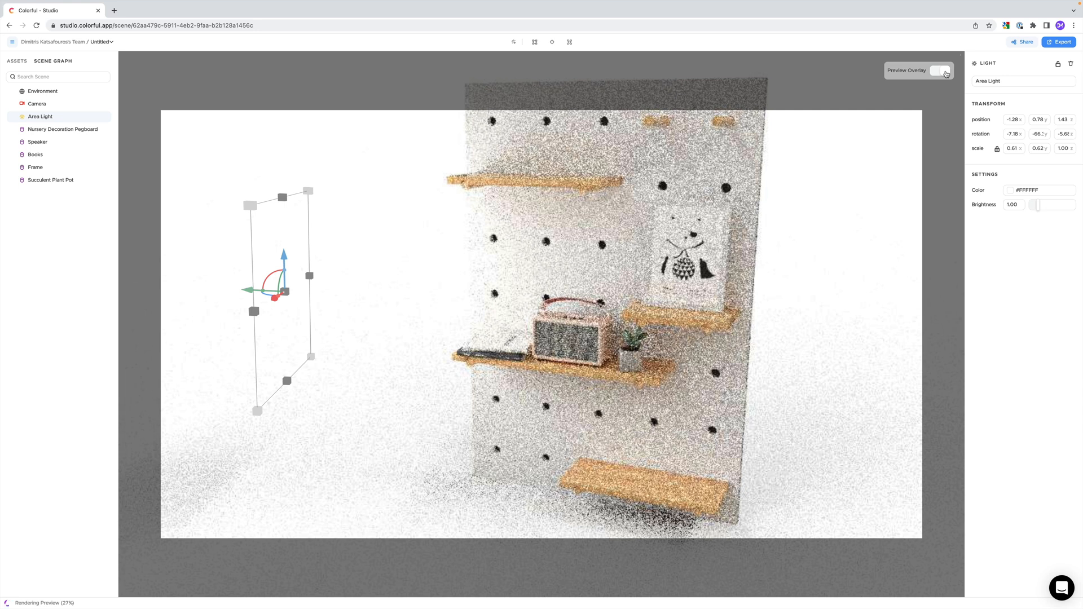
left_click(42, 91)
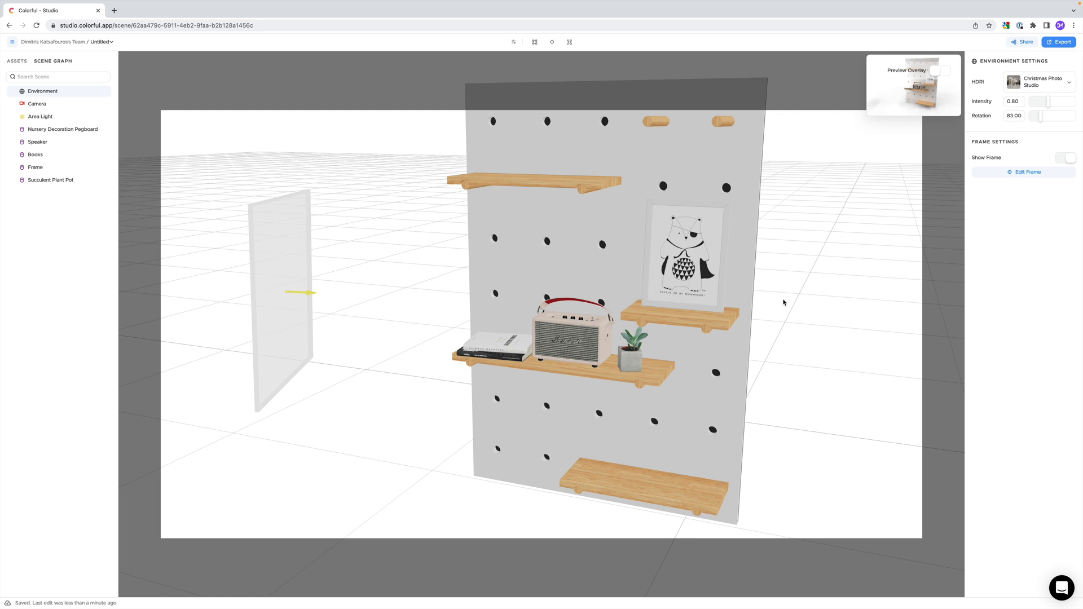
Step: Frame a close-up of the speaker and plant and preview it for export as render.png
type("plant")
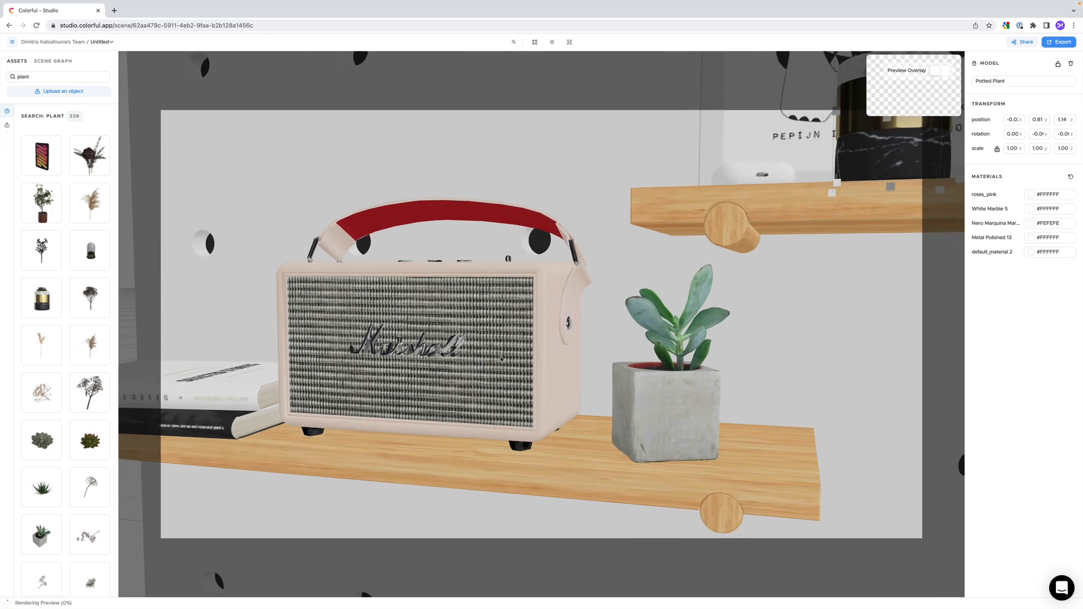
left_click(940, 72)
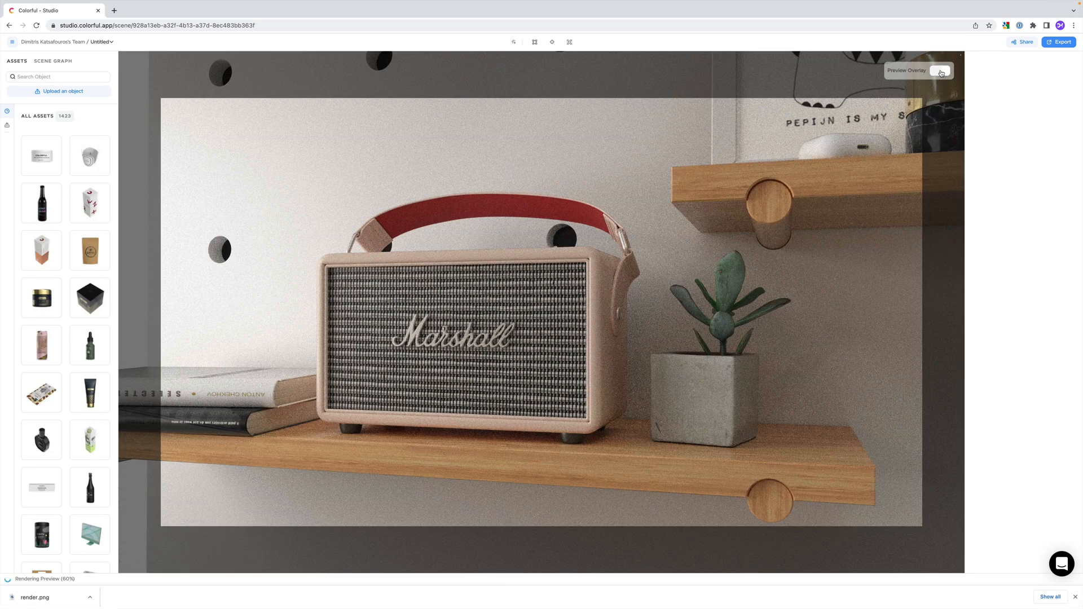
Step: Enable depth of field focused on the speaker's front with Blur 0.0117
left_click(940, 70)
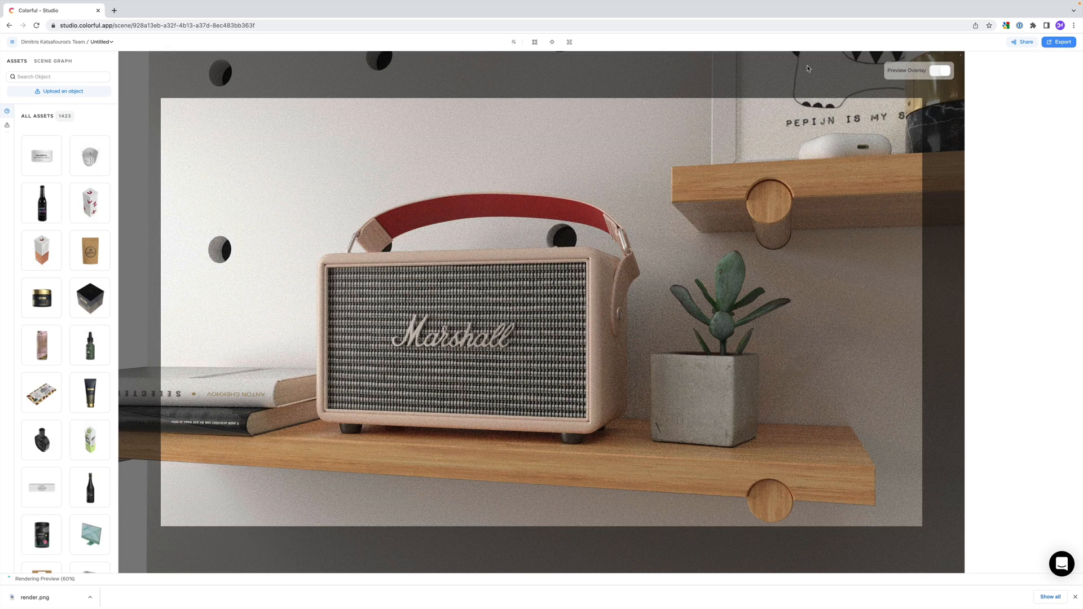
left_click(551, 42)
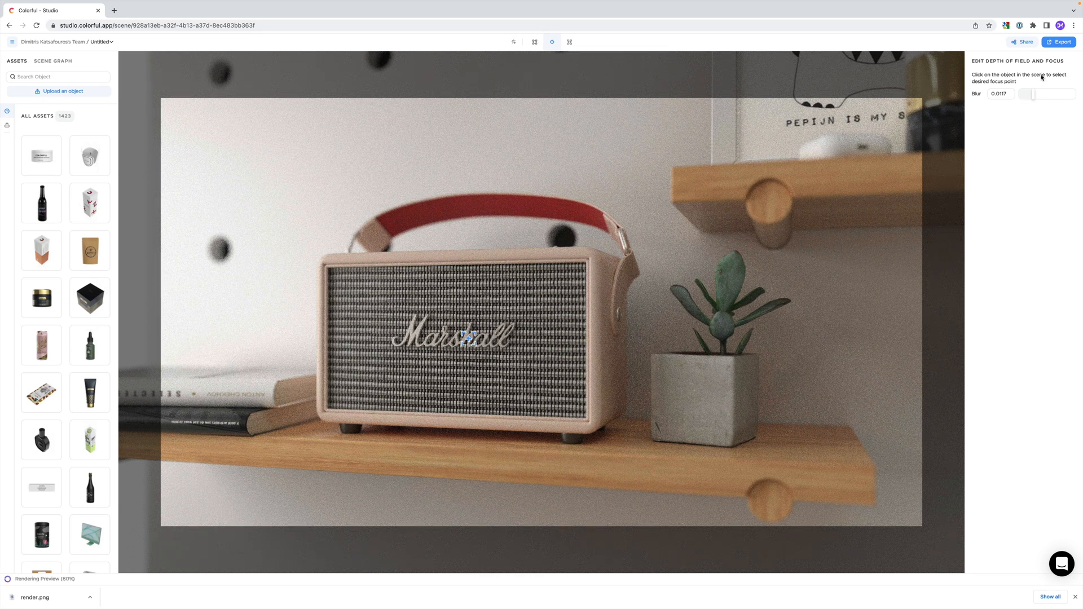
Step: Switch to the headphones scene lit by Key Light, Back Light and Highlight Right area lights
left_click(1057, 42)
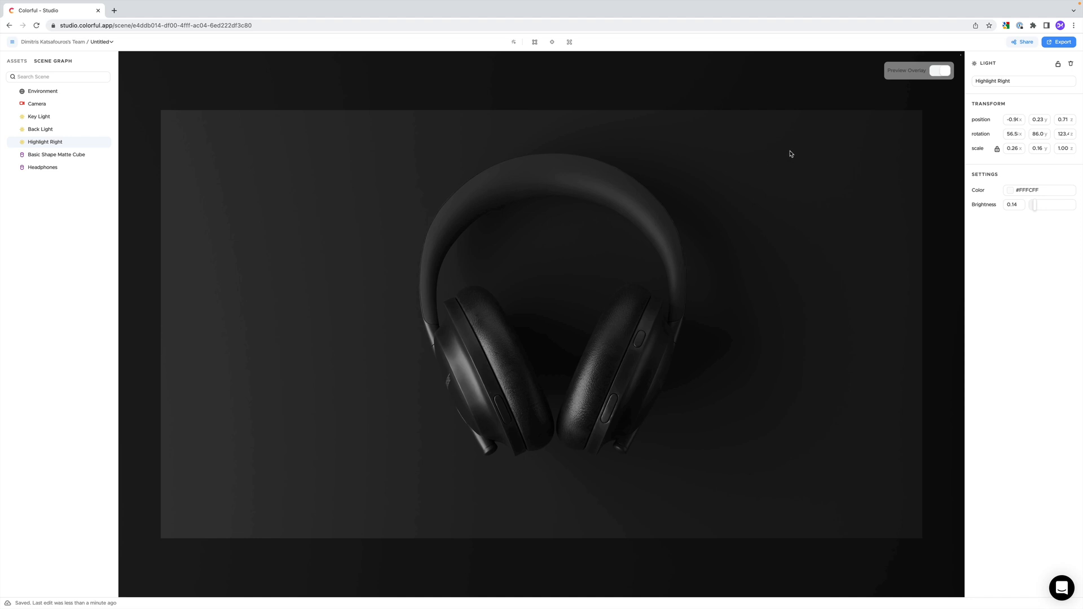
Step: Review the Key Light, Environment and Highlight Right settings with the live render preview on
left_click(937, 70)
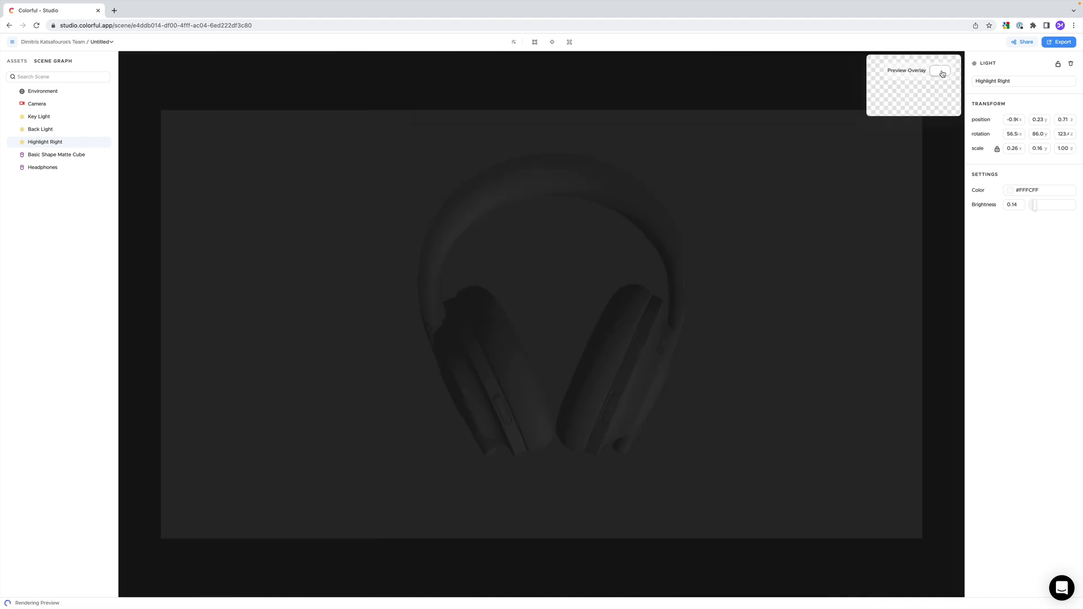
left_click(39, 116)
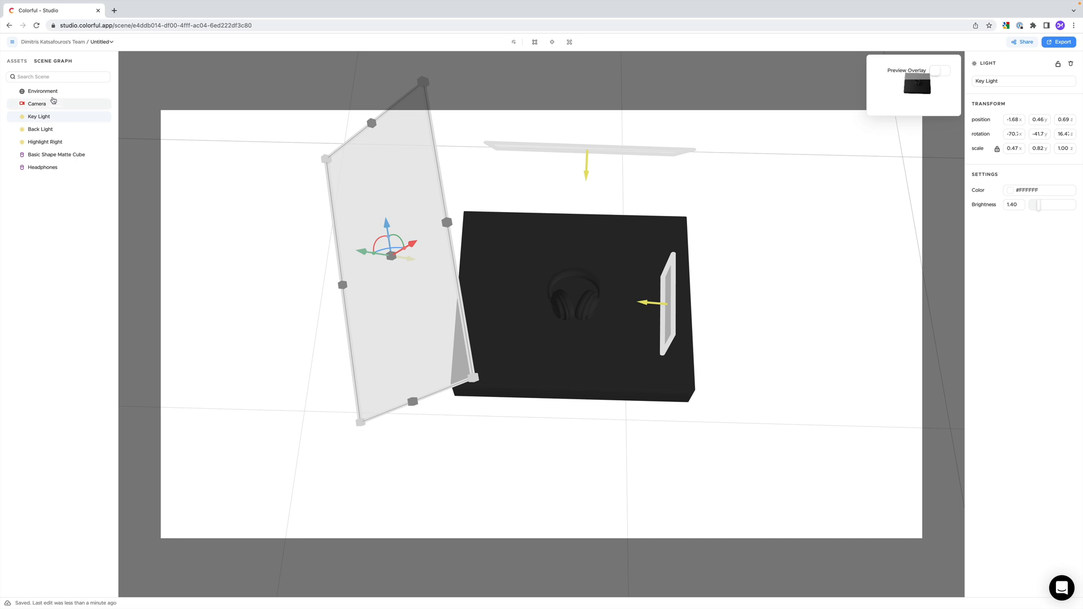
left_click(42, 91)
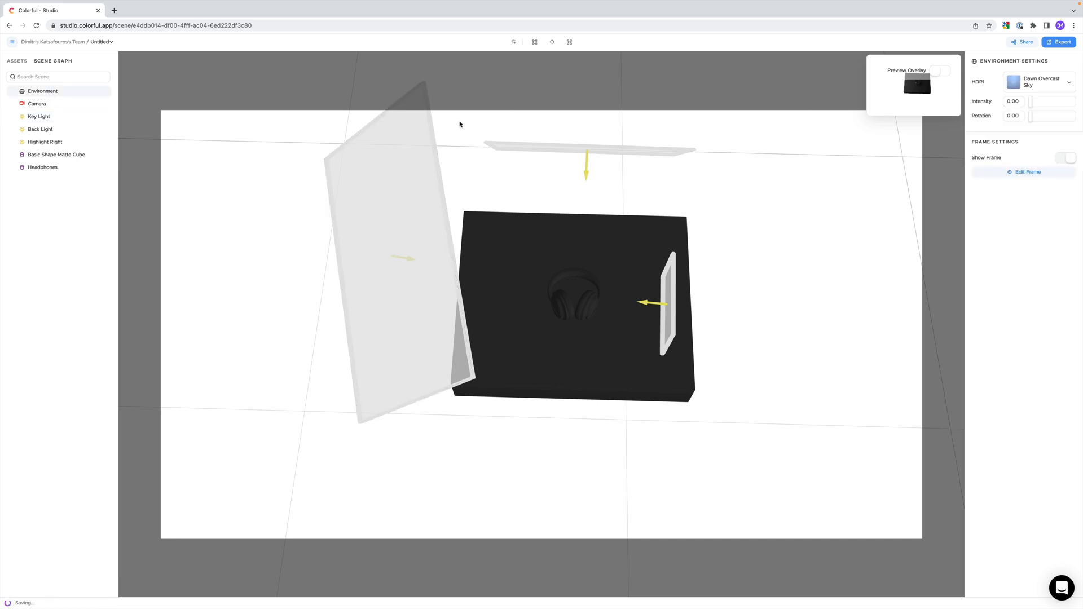
left_click(38, 117)
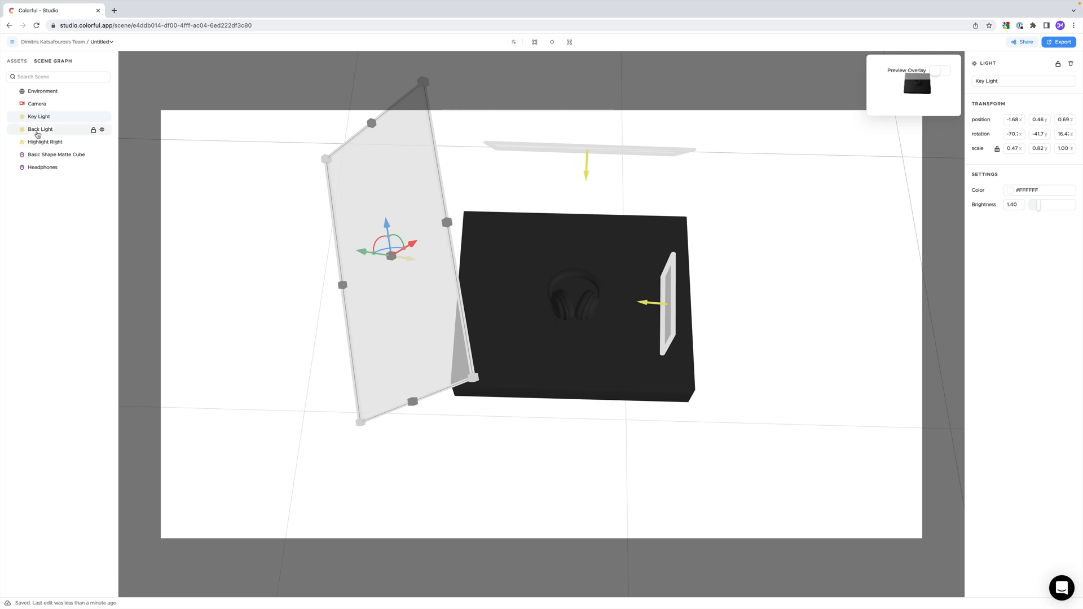
left_click(45, 142)
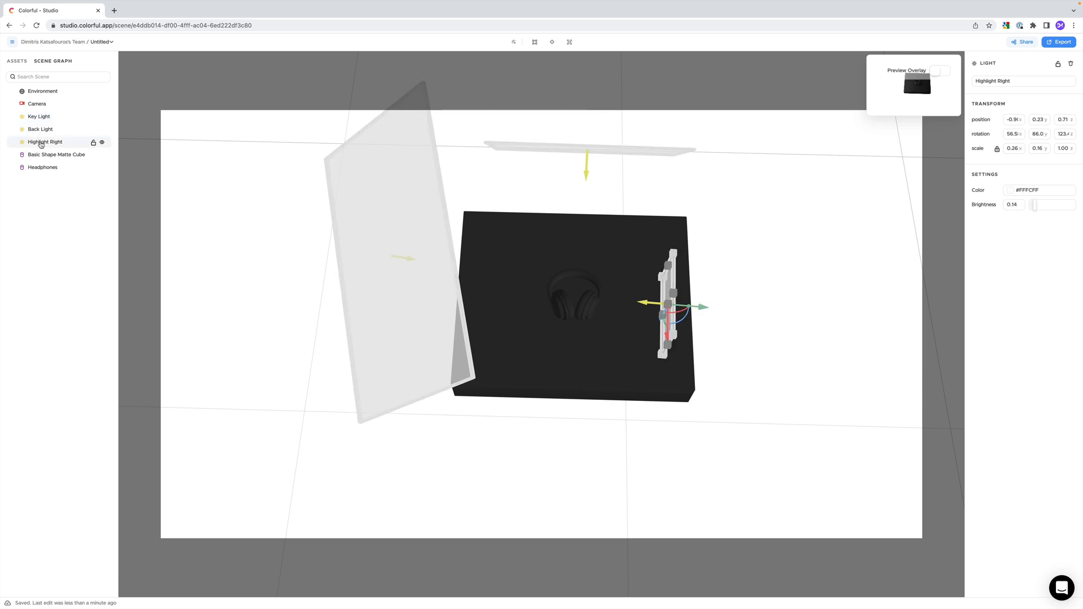
left_click(937, 70)
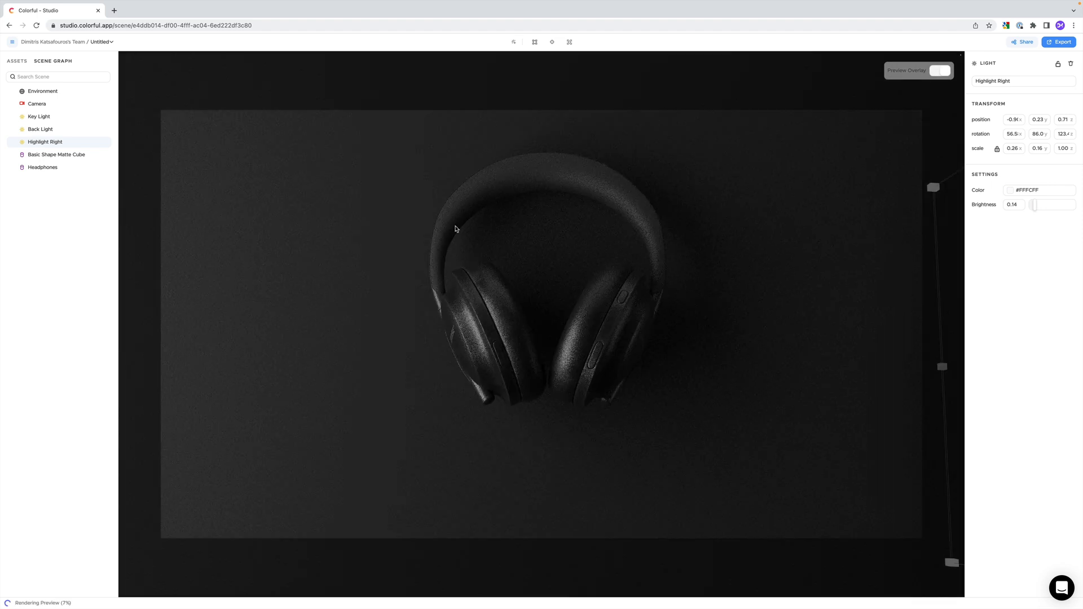
Step: Toggle the Key Light (brightness 1.40) off and on, inspect the headphones model, and return to the Key Light
left_click(38, 116)
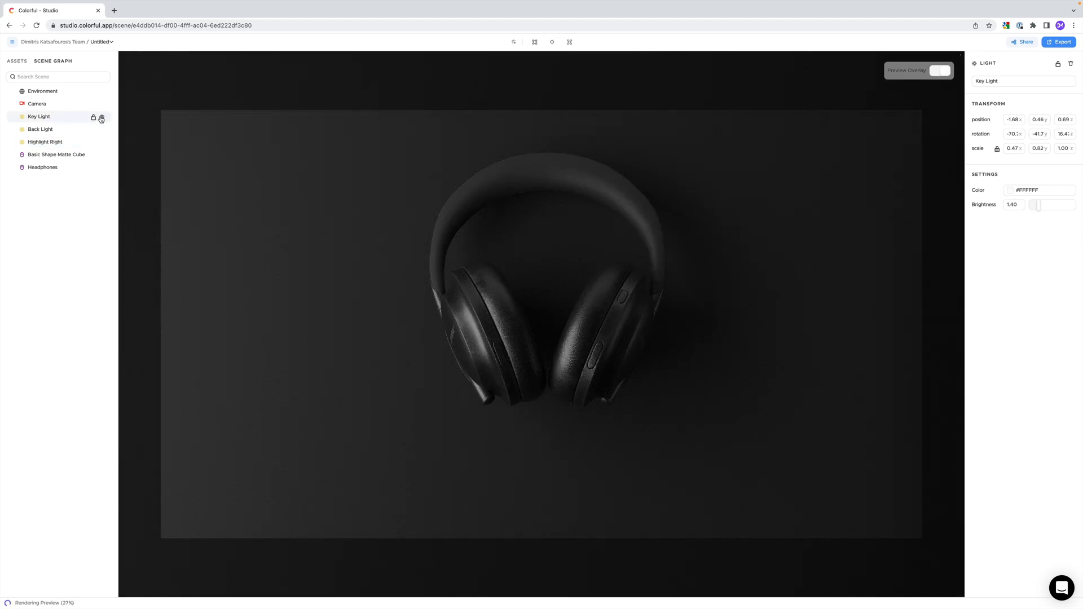
left_click(102, 118)
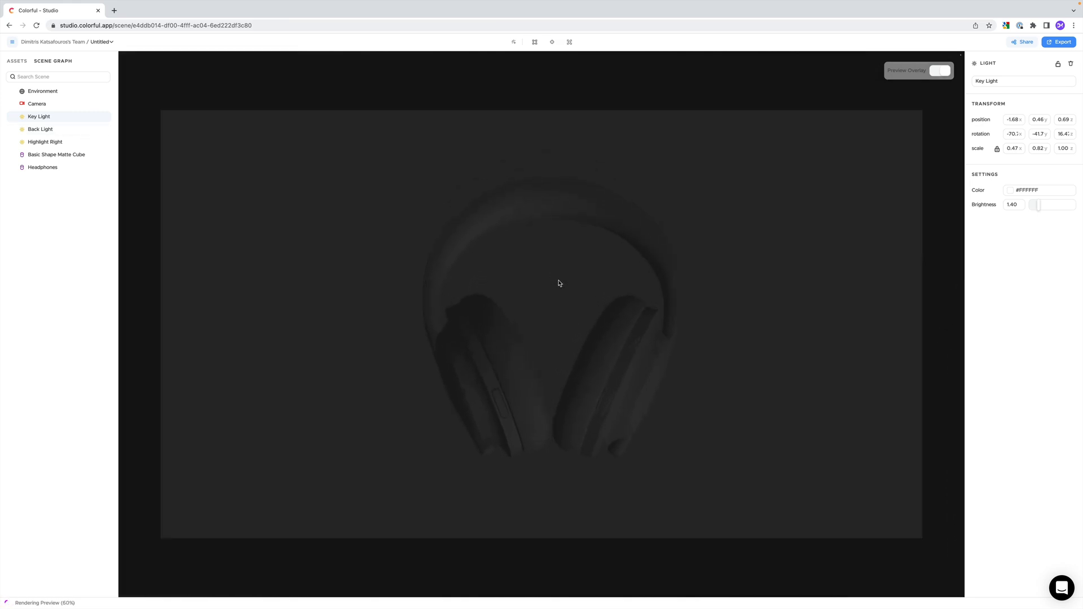
left_click(43, 167)
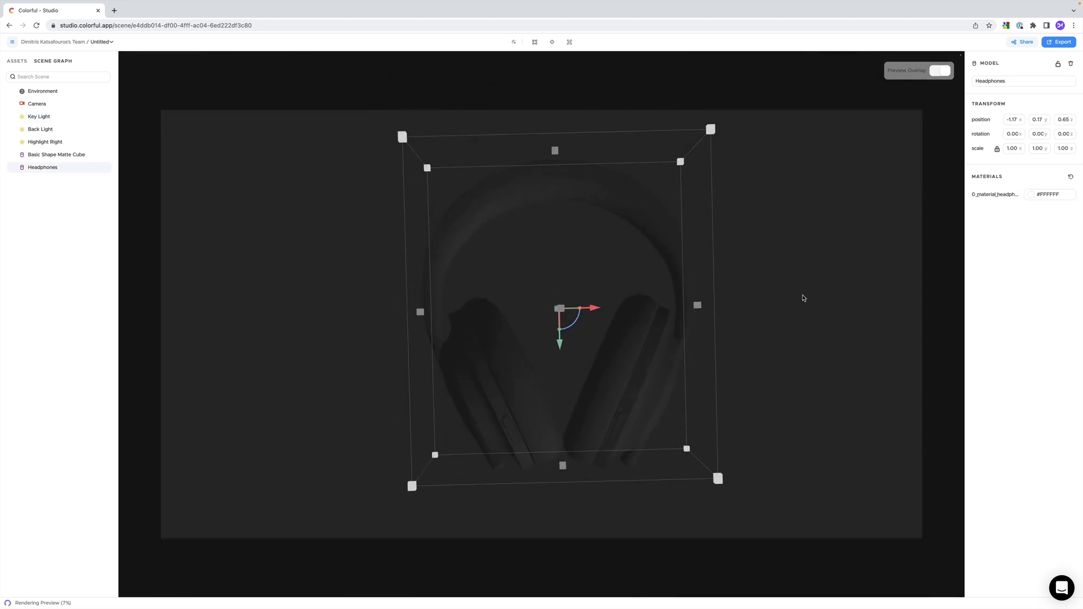
left_click(38, 116)
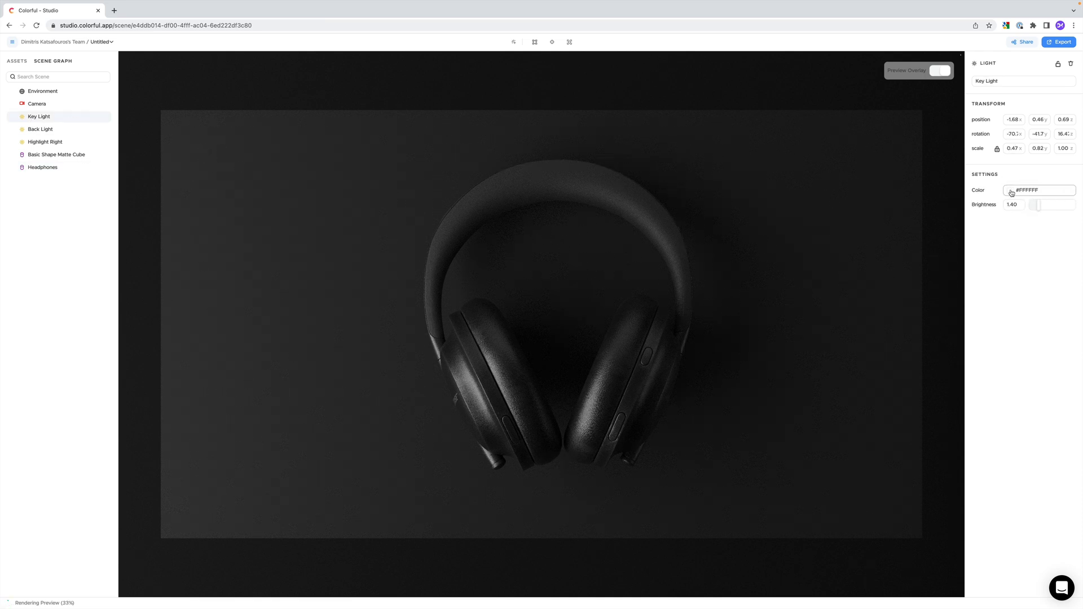
Step: Tint the Key Light blue and the Highlight Right magenta via their Color swatches
left_click(1010, 190)
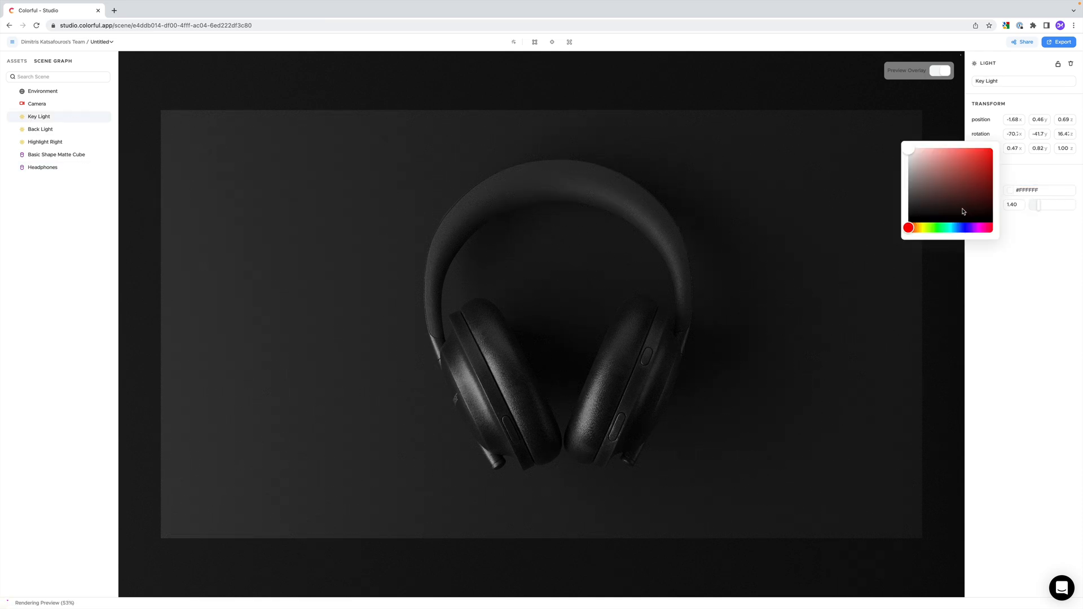
left_click(958, 227)
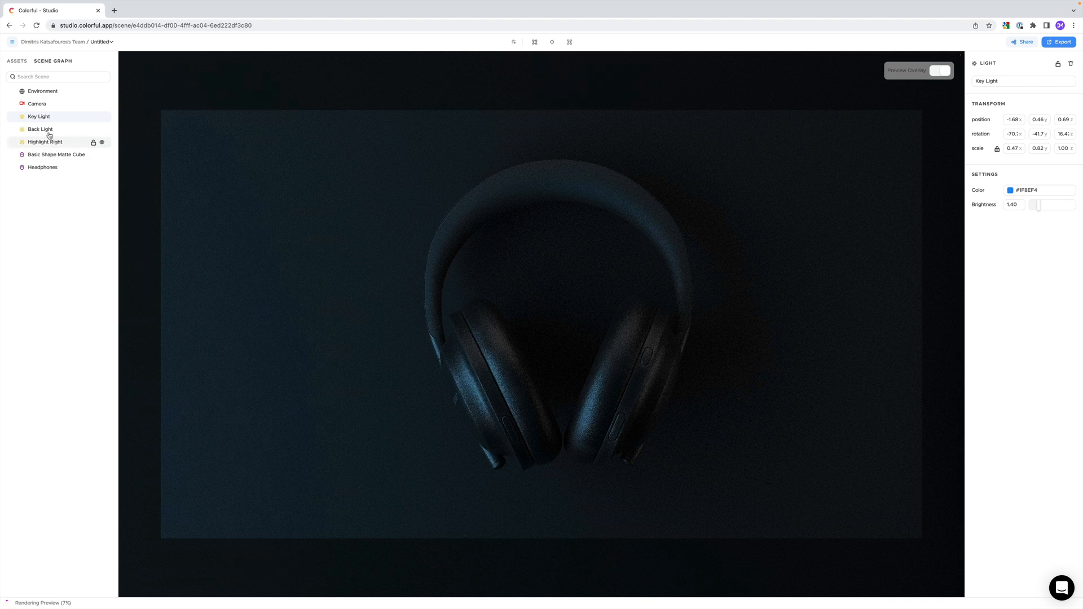
left_click(40, 128)
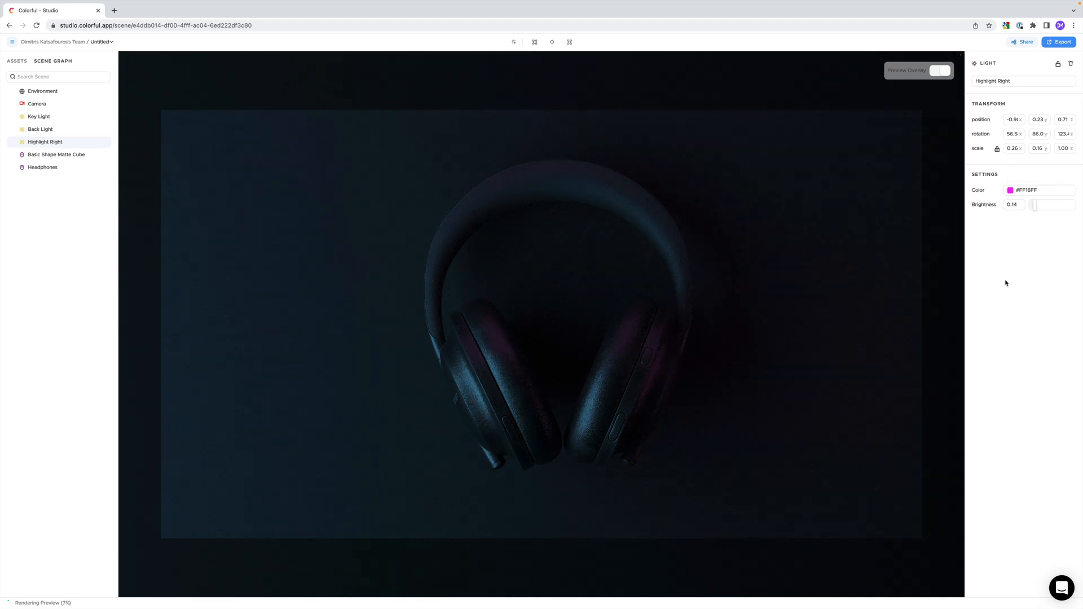
left_click(39, 116)
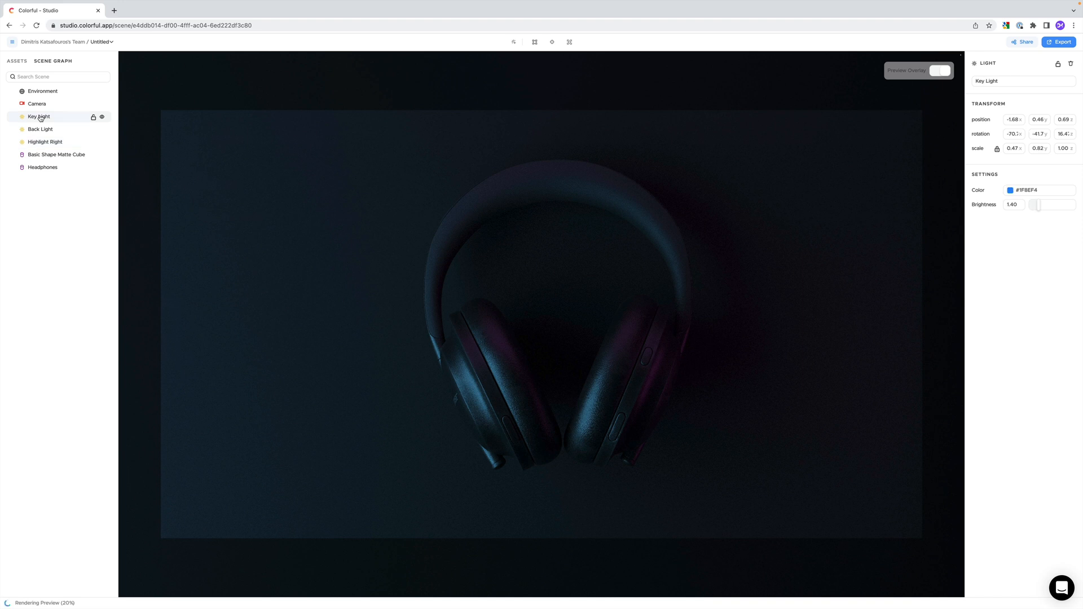
left_click(1009, 189)
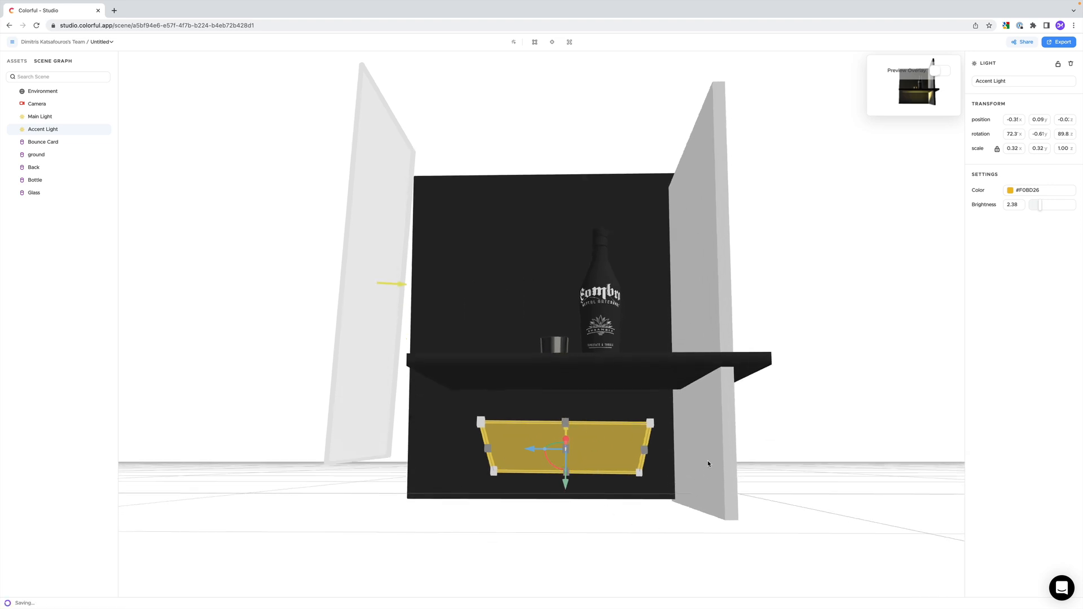
Step: Check the Bounce Card and Environment in the Scene Graph, then view through the Preview Overlay camera
left_click(43, 142)
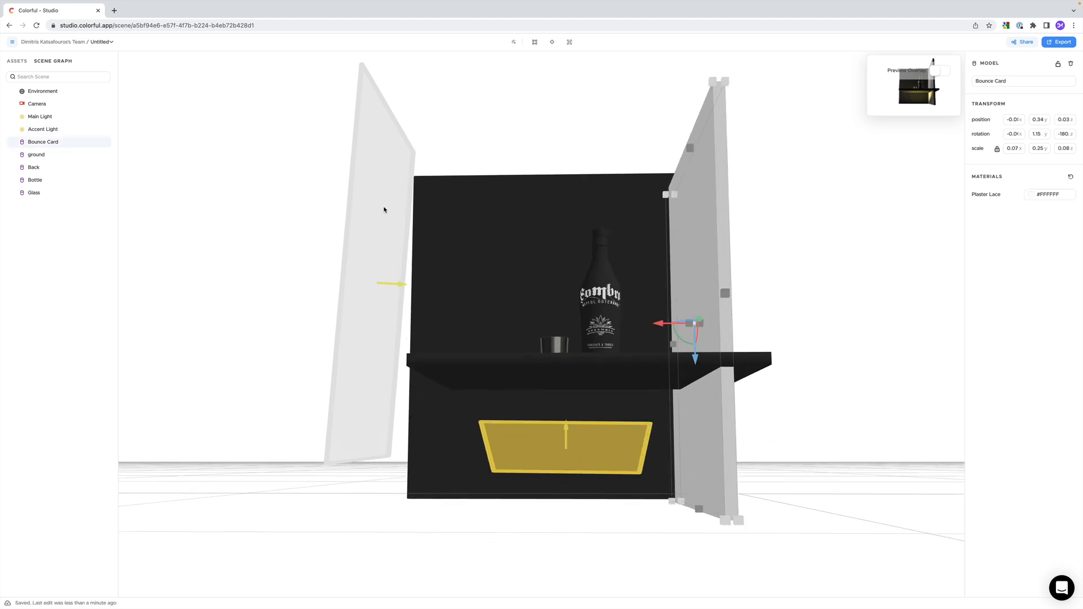
left_click(42, 90)
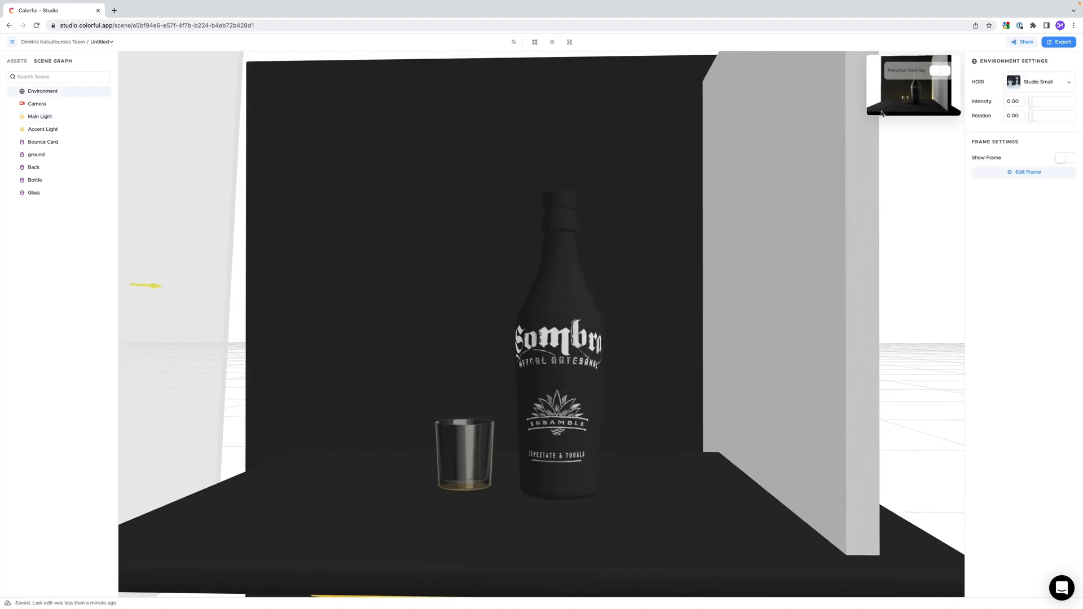
left_click(938, 72)
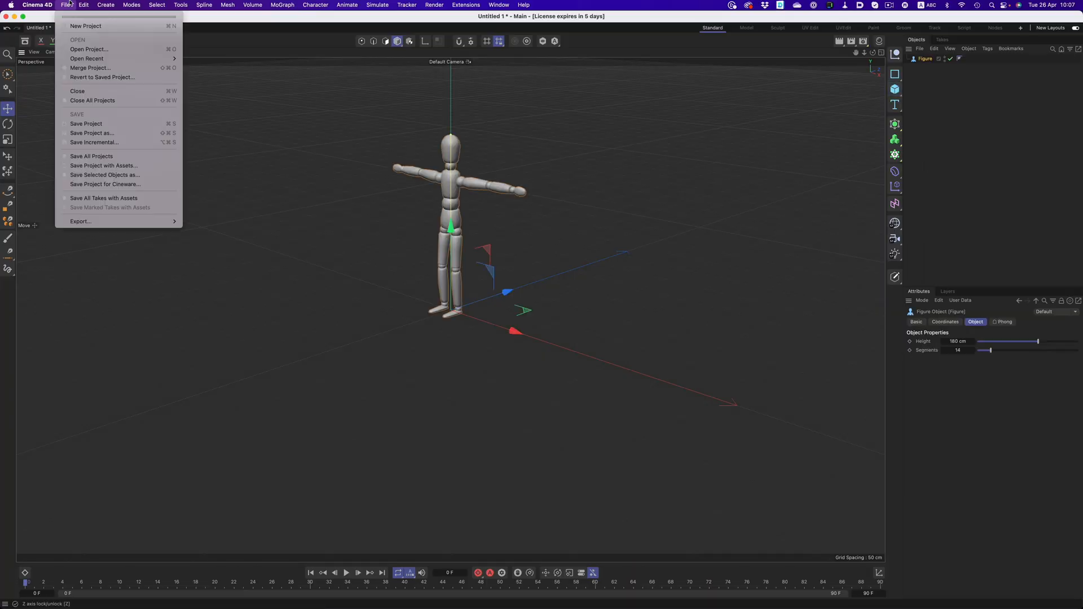
mouse_move(80, 221)
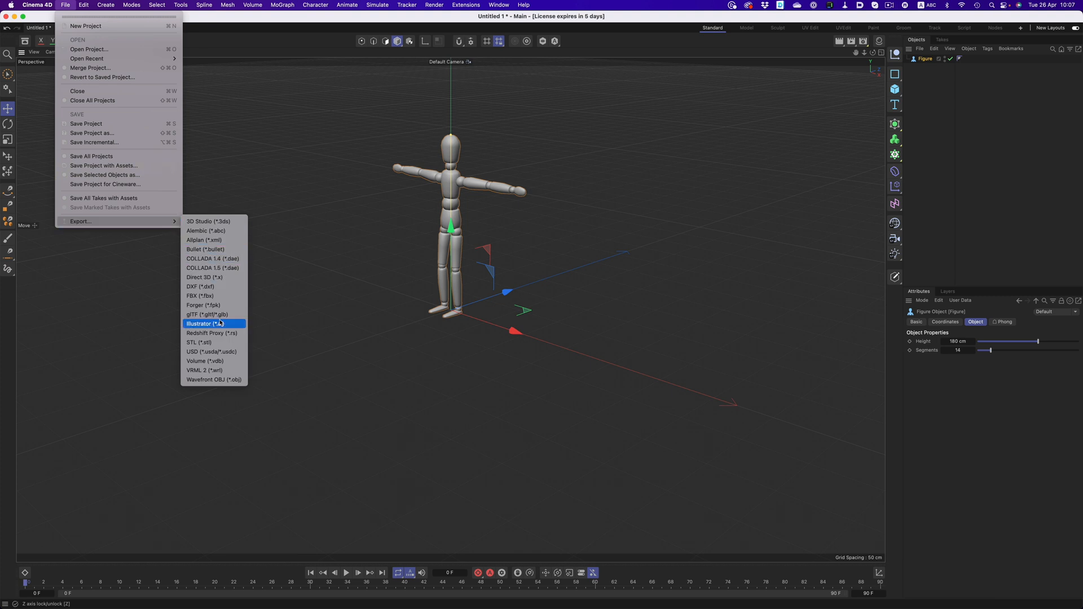
Step: Export the mannequin scene via File > Export as glTF (*.gltf/*.glb)
left_click(208, 315)
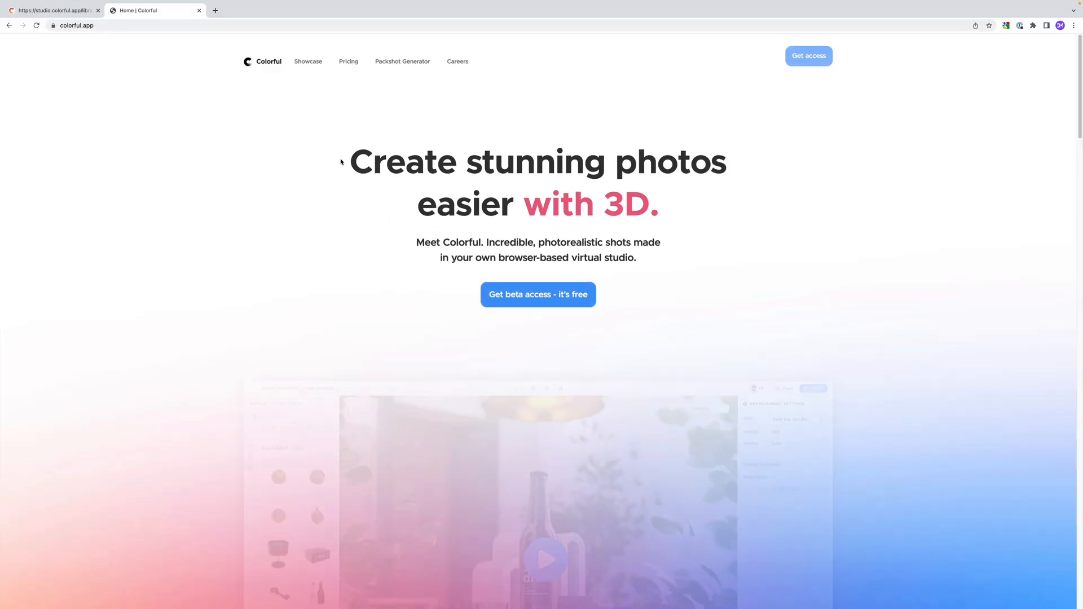
Step: Scroll the colorful.app homepage past templates and collaboration down to the 3D props library
scroll("down", 3)
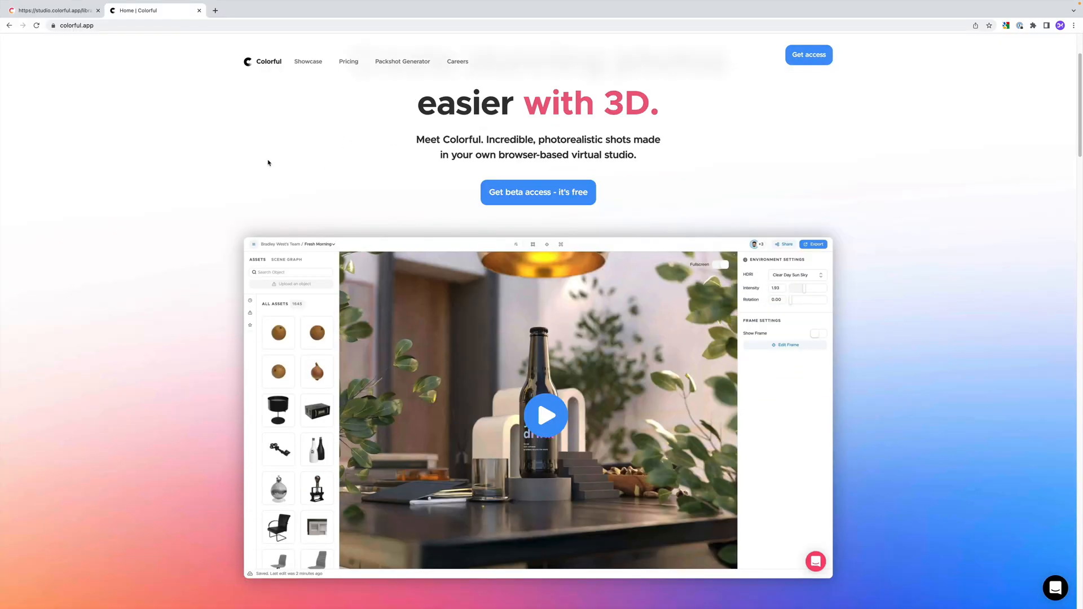
scroll("down", 3)
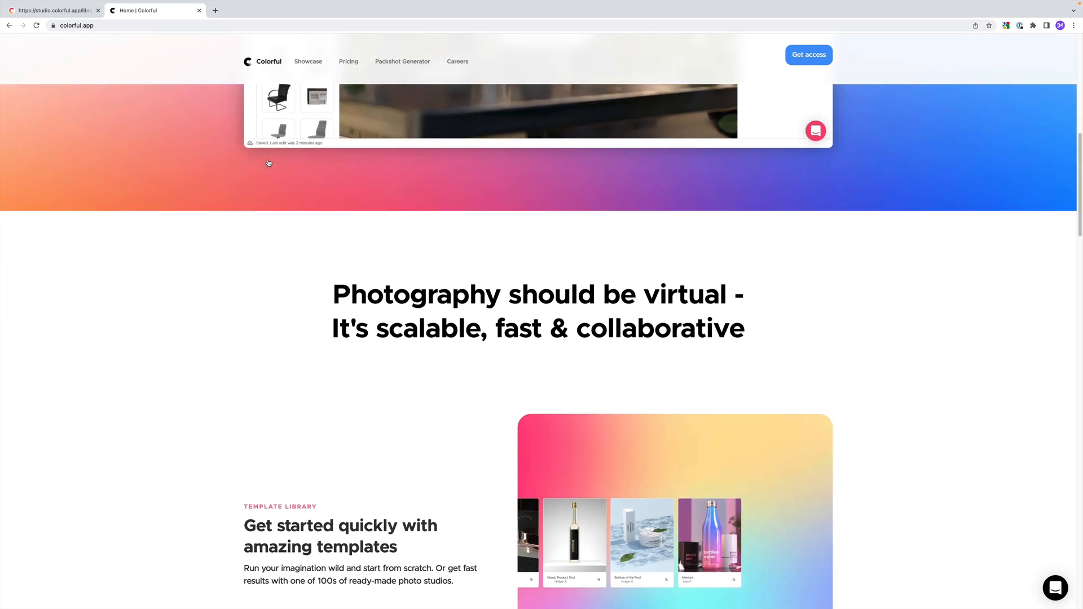
scroll("down", 3)
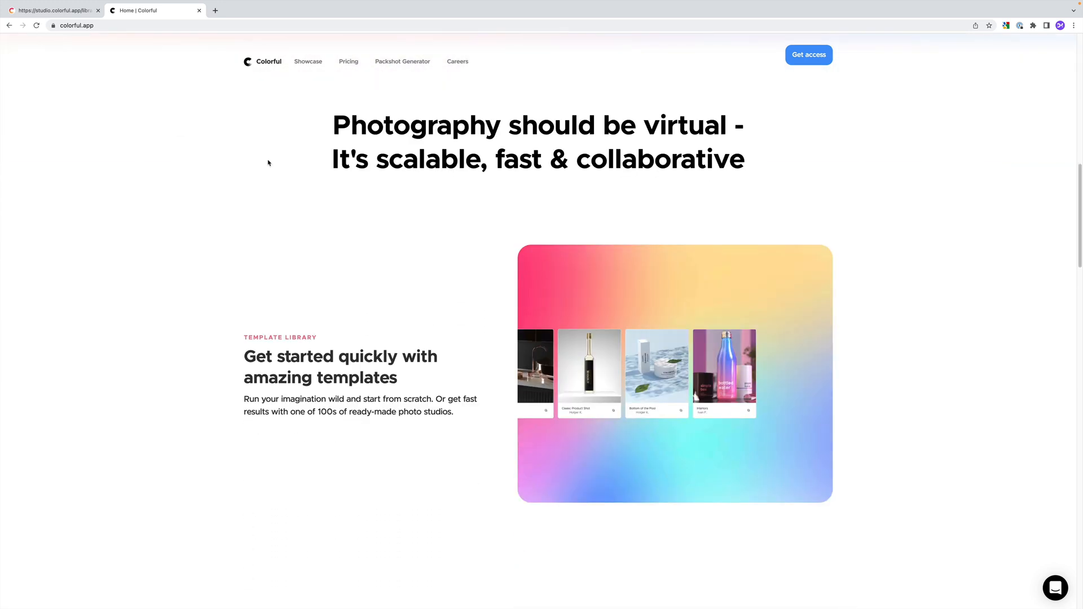
scroll("down", 3)
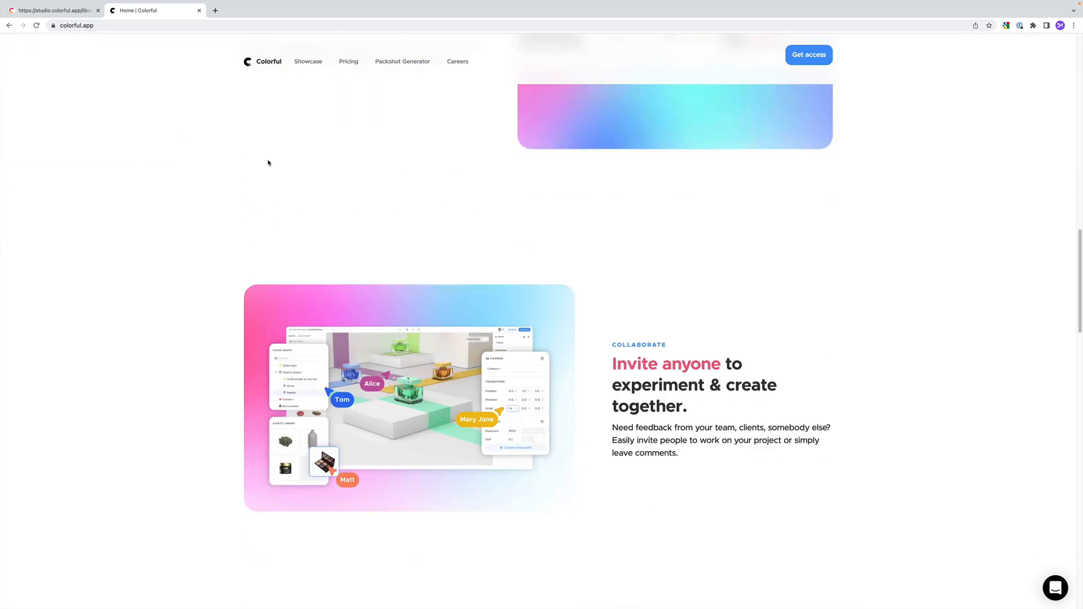
scroll("down", 3)
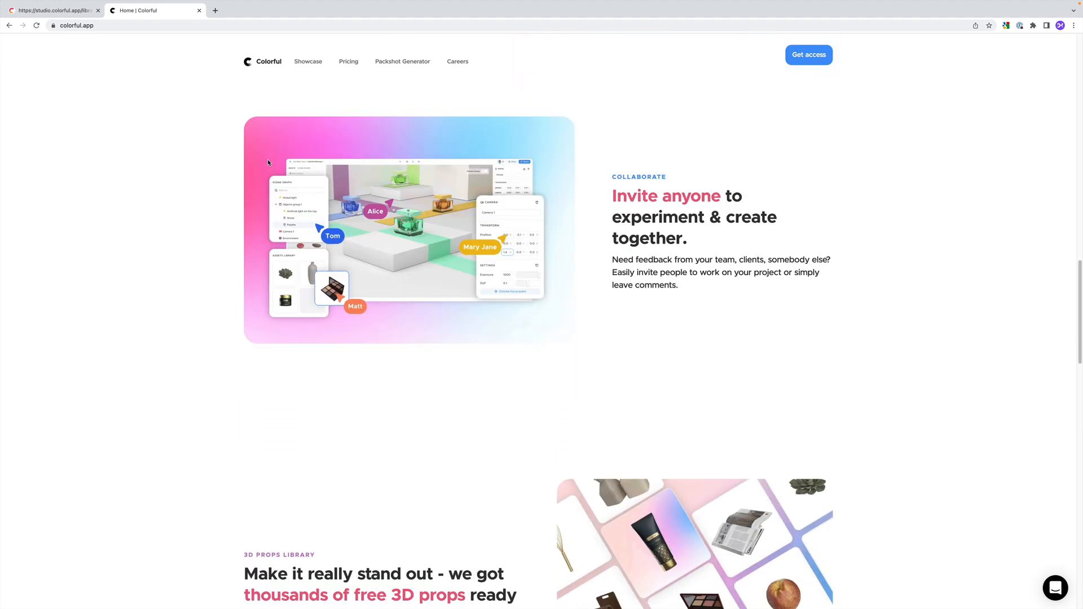
scroll("down", 3)
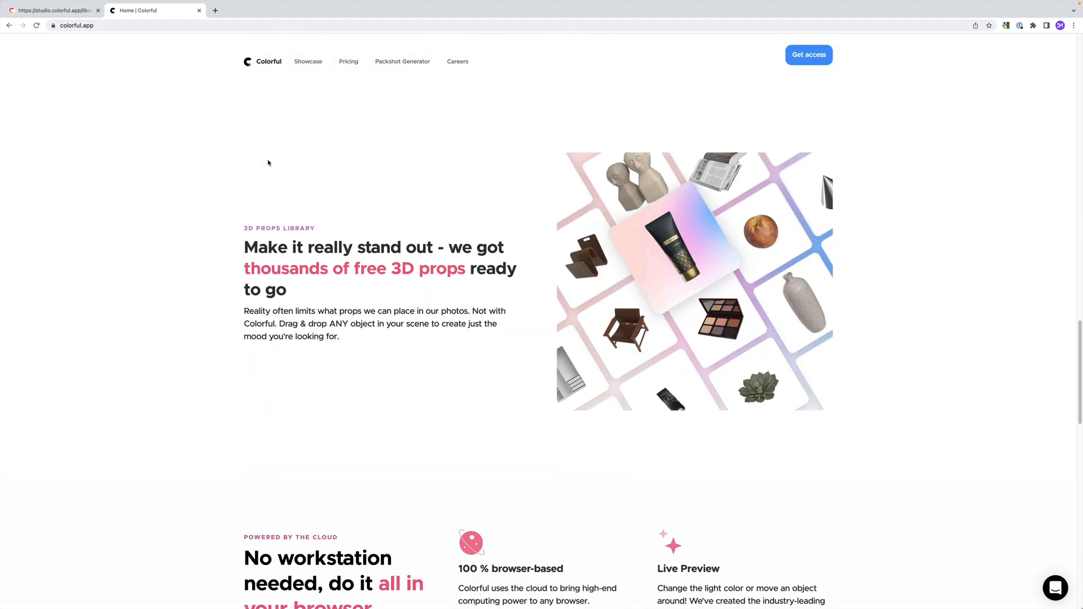